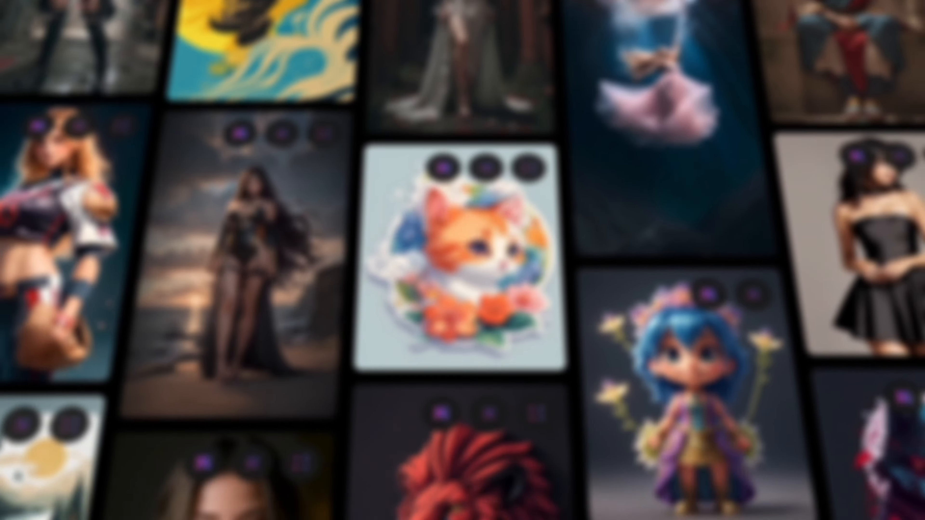
View the Upgrade pricing page and compare the subscription plan features
scroll("down", 3)
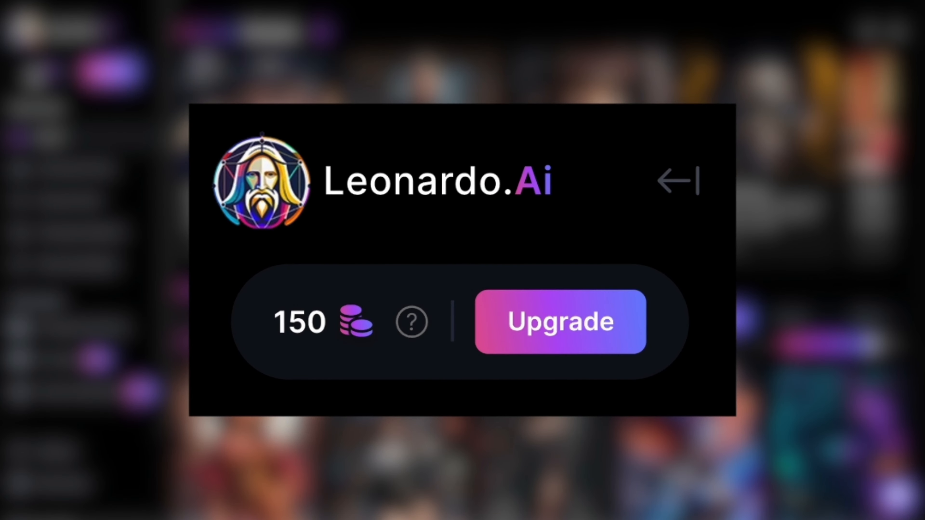
left_click(560, 322)
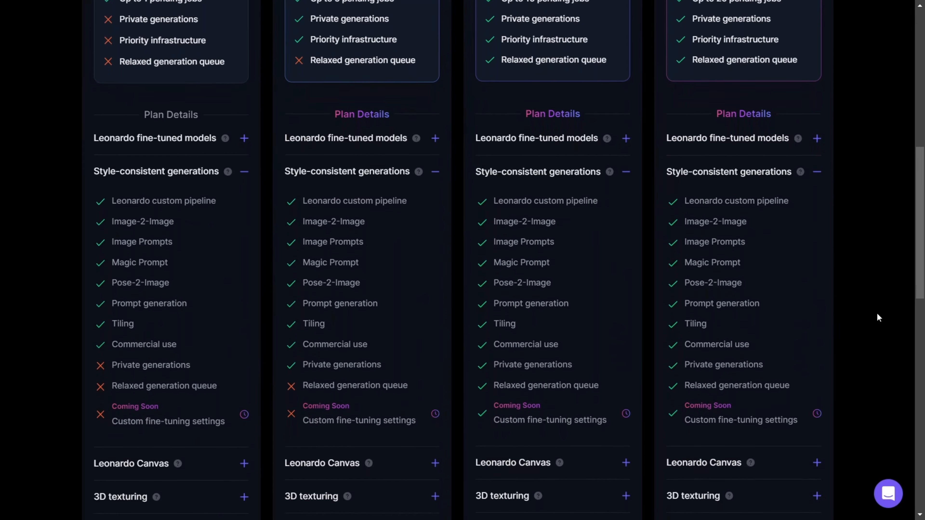
double_click(142, 340)
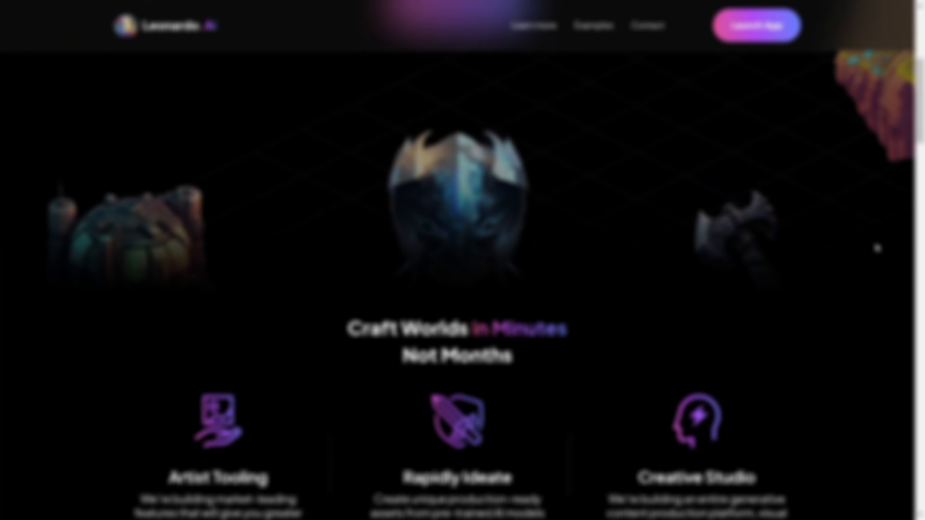
Scroll through the Leonardo.Ai product landing page sections
scroll("down", 3)
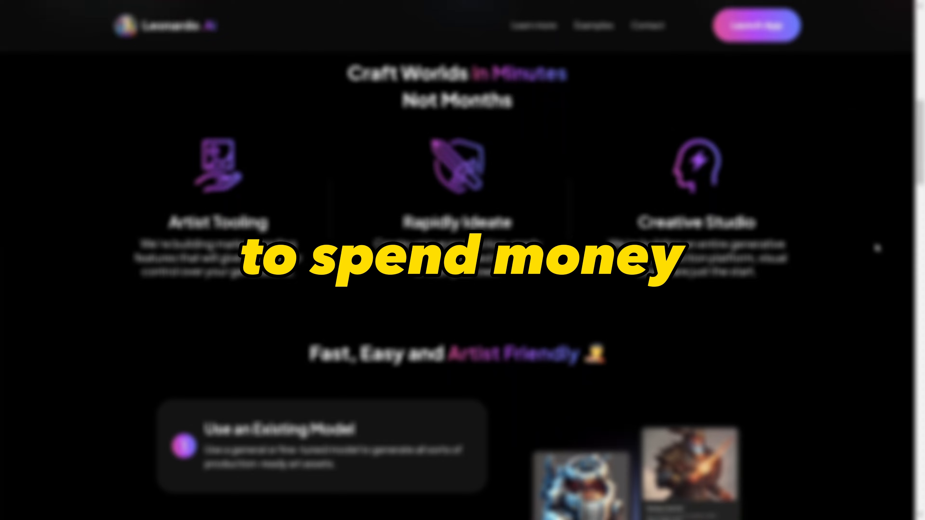
scroll("down", 3)
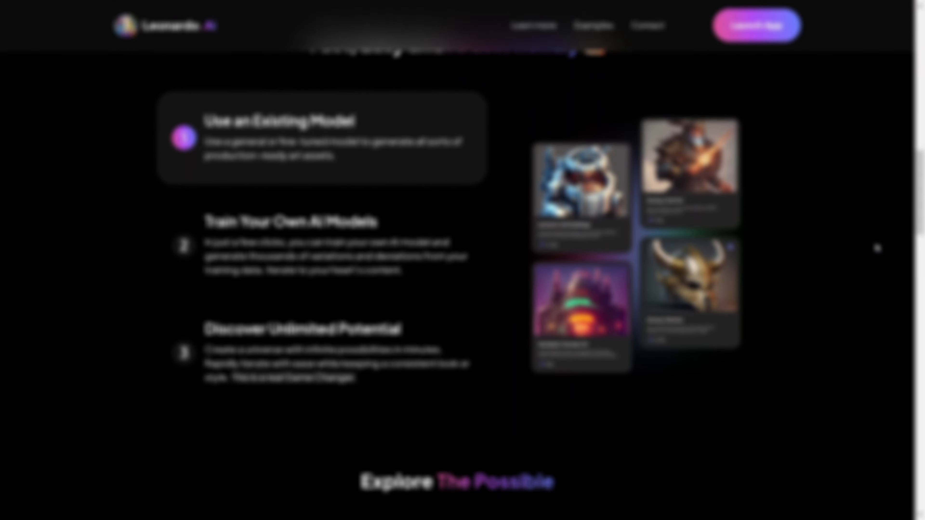
scroll("down", 3)
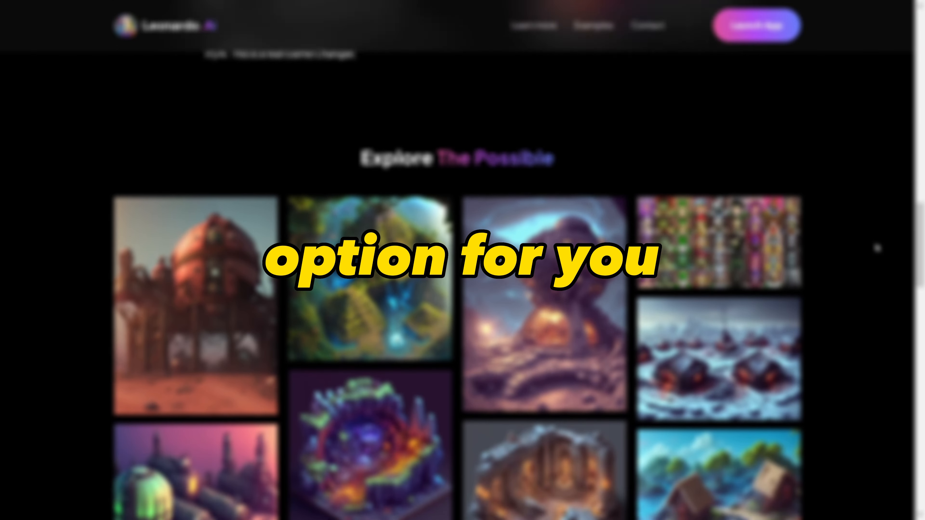
scroll("down", 3)
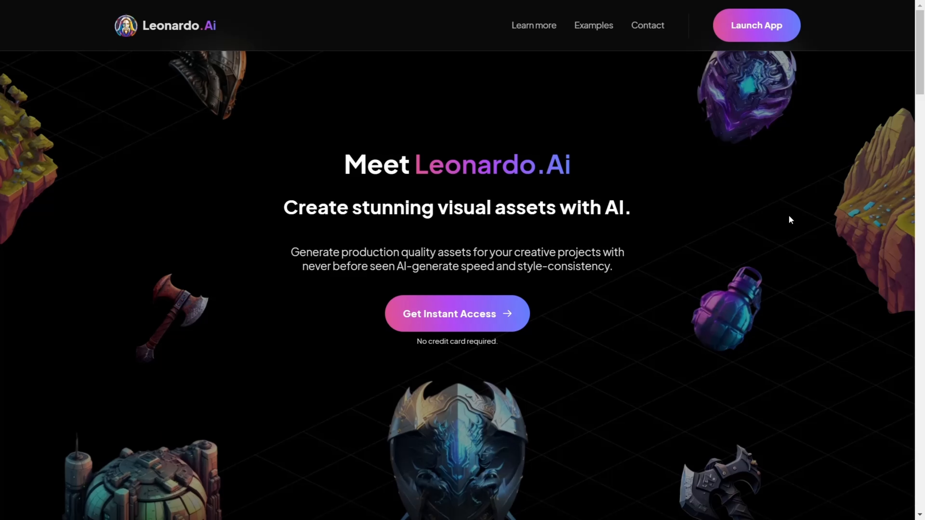
mouse_move(756, 24)
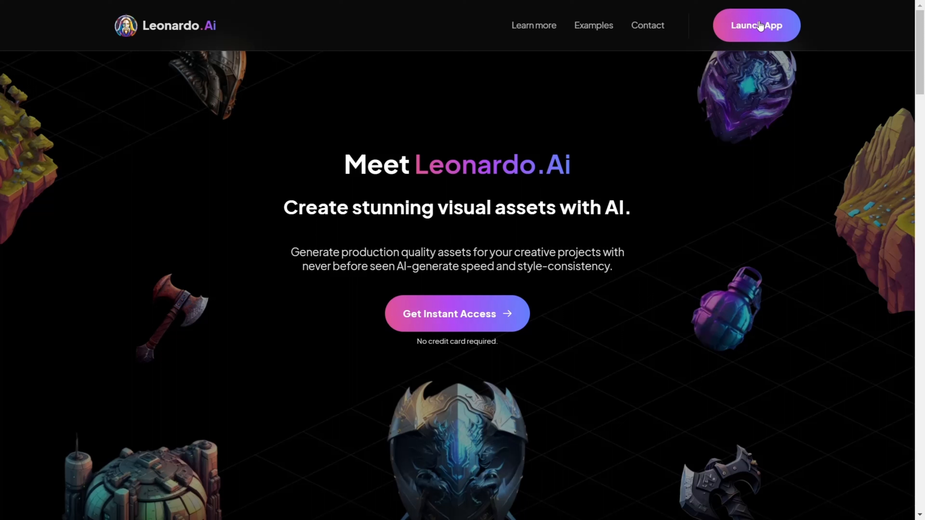
mouse_move(734, 44)
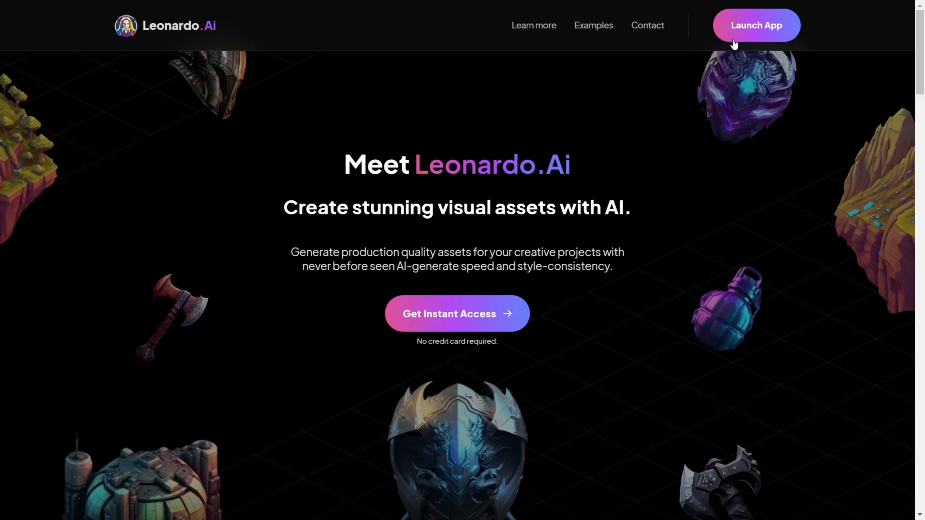
Launch the app and confirm 'Yes, I'm whitelisted' to reach the dashboard
left_click(756, 25)
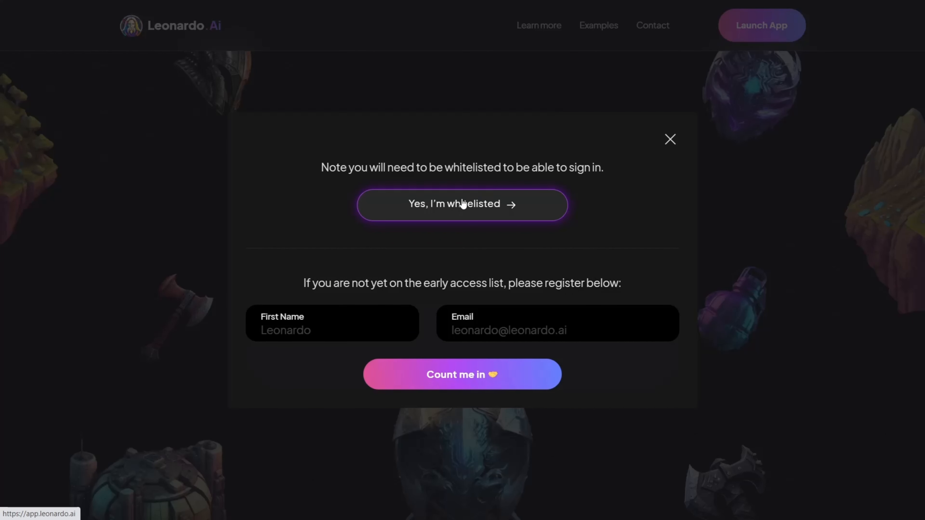
left_click(462, 204)
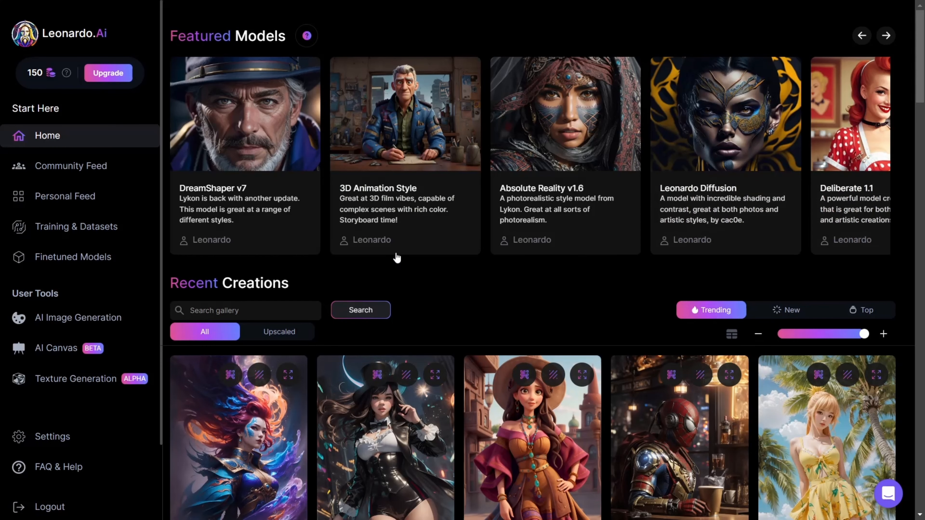
mouse_move(78, 317)
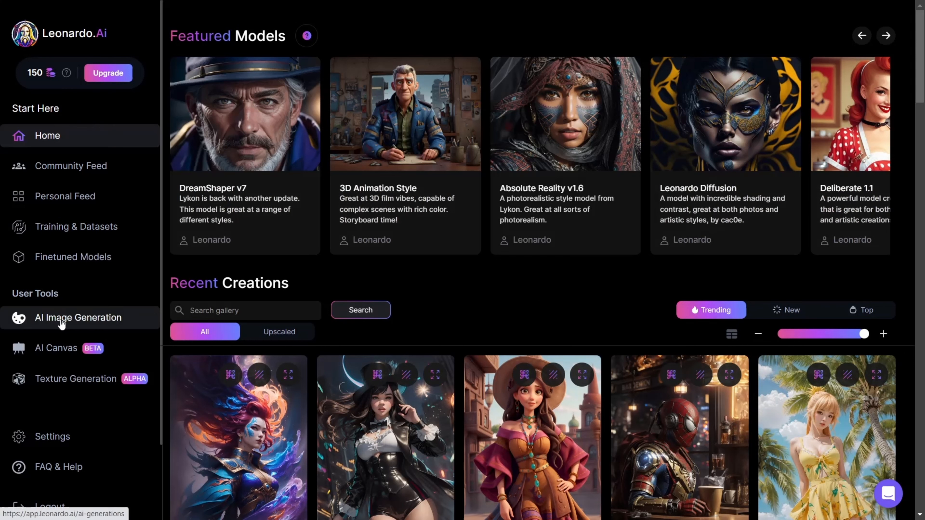
Clear the leftover prompt in AI Image Generation, then go back Home
left_click(78, 317)
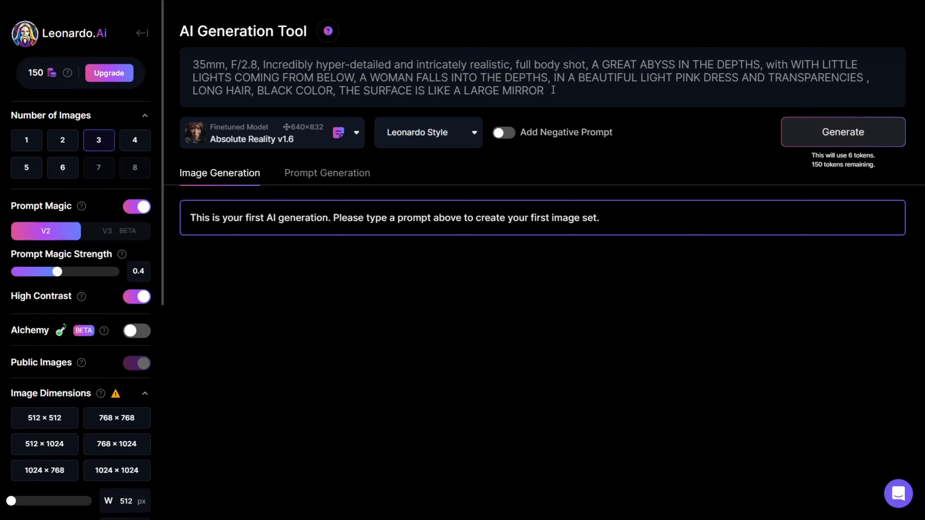
key("ctrl+a")
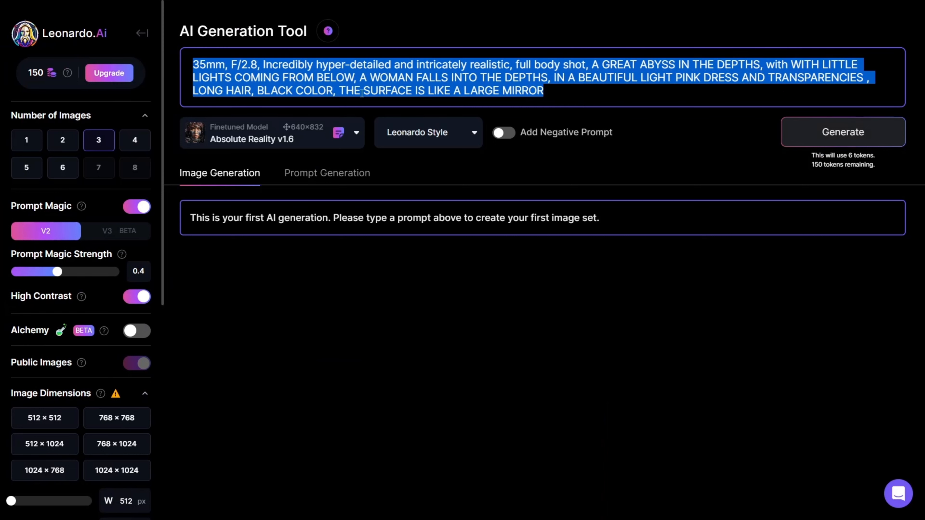
key("ctrl+a")
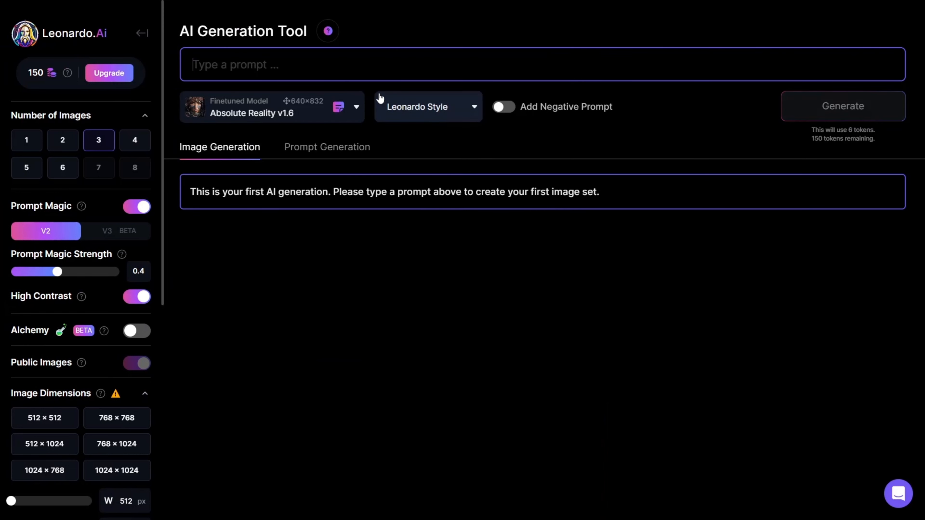
left_click(356, 107)
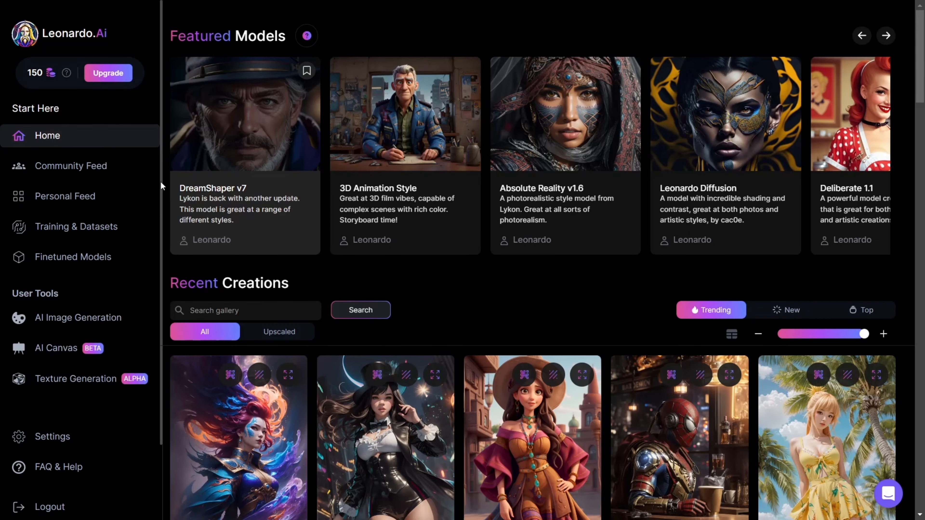
mouse_move(546, 223)
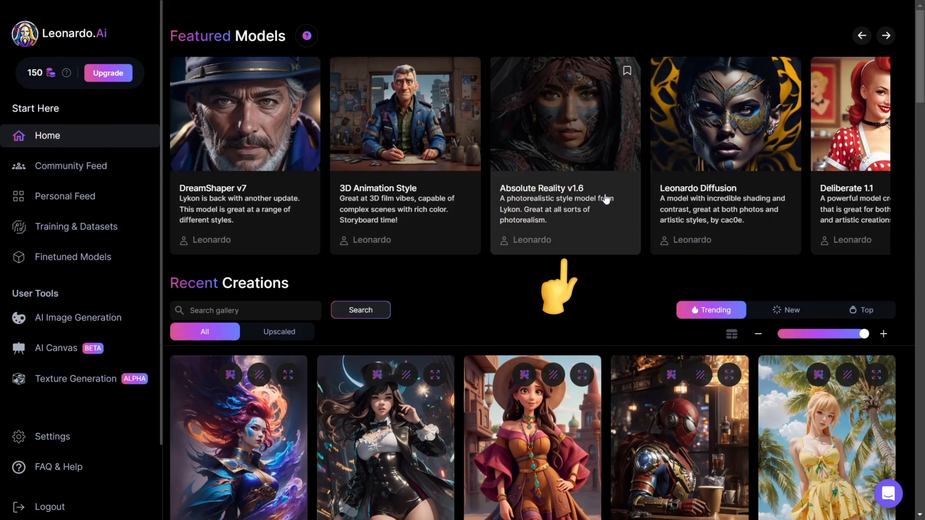
mouse_move(544, 202)
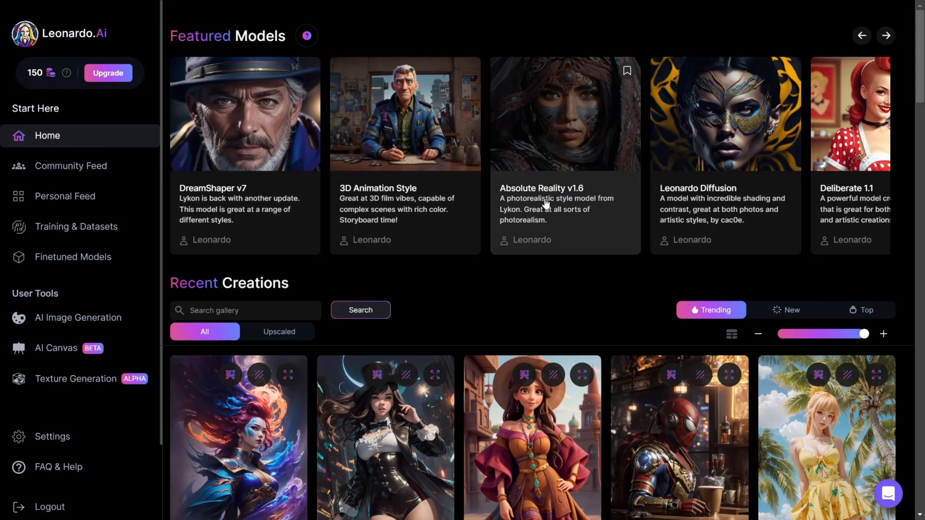
Page through the Featured Models carousel forward and back
left_click(885, 35)
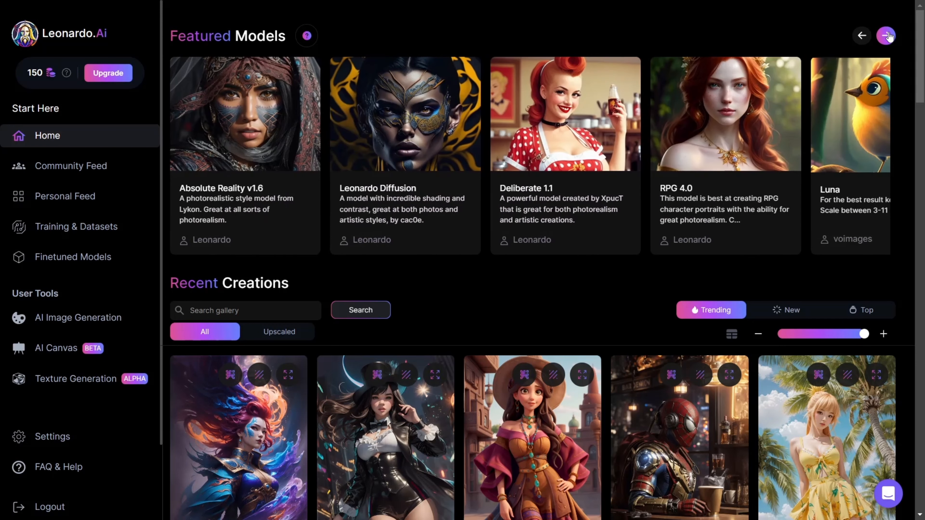
left_click(885, 36)
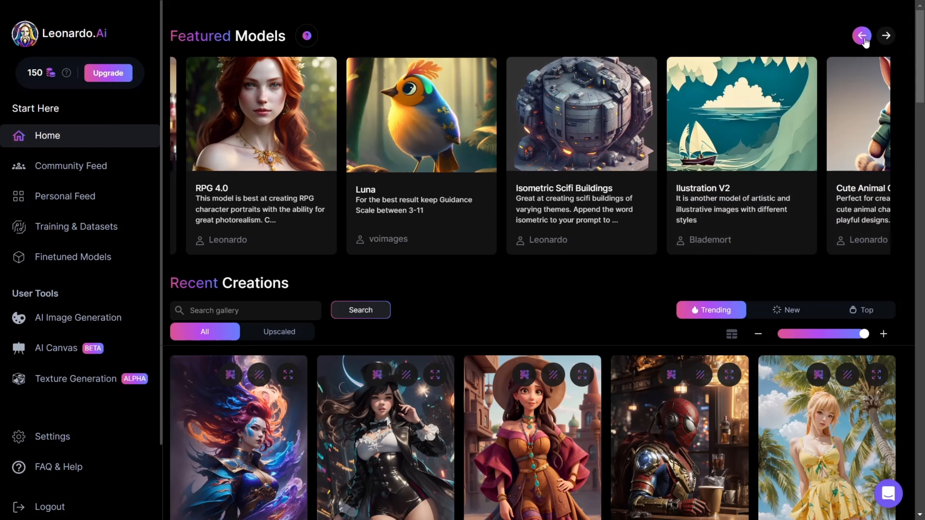
left_click(862, 35)
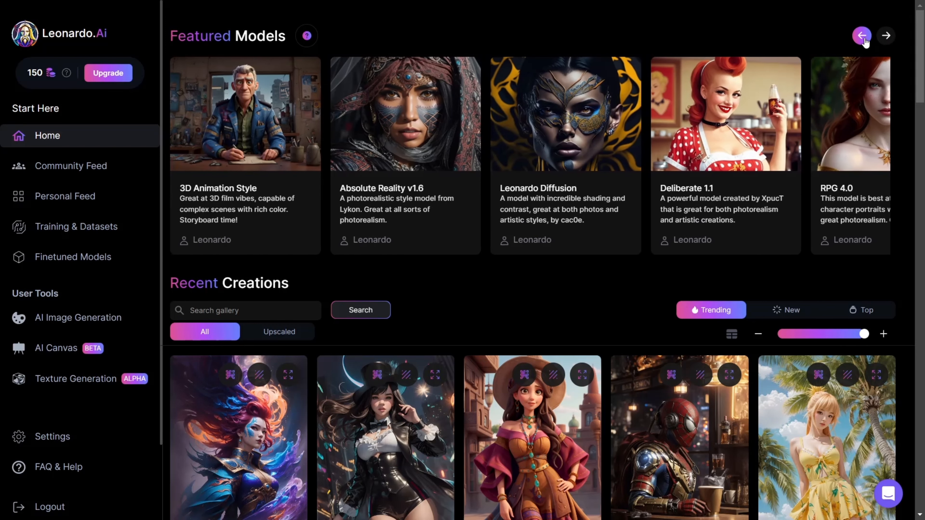
View the Absolute Reality v1.6 model details and its example images
left_click(405, 113)
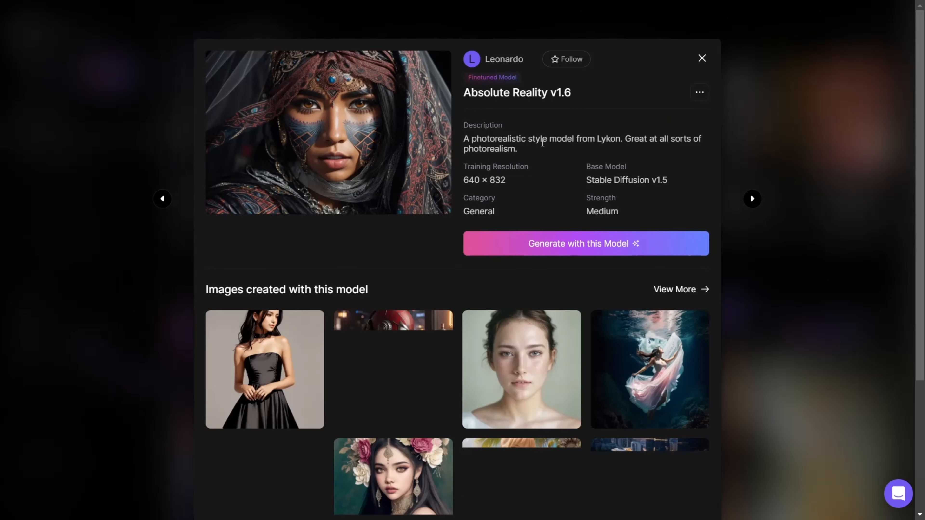
scroll("down", 3)
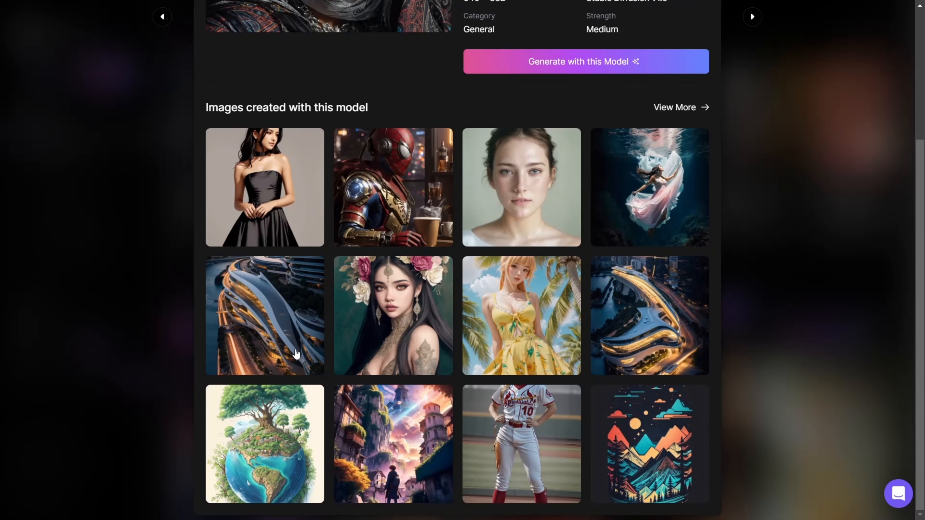
mouse_move(352, 298)
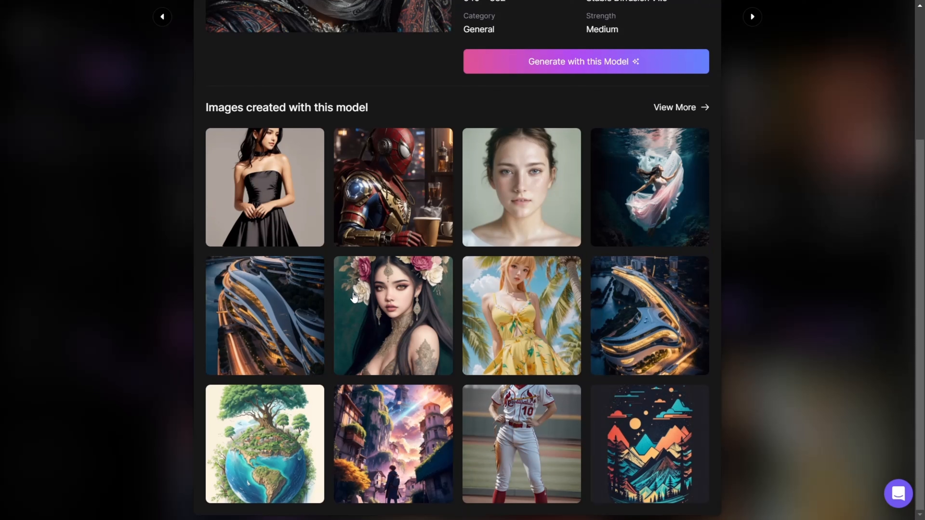
mouse_move(423, 200)
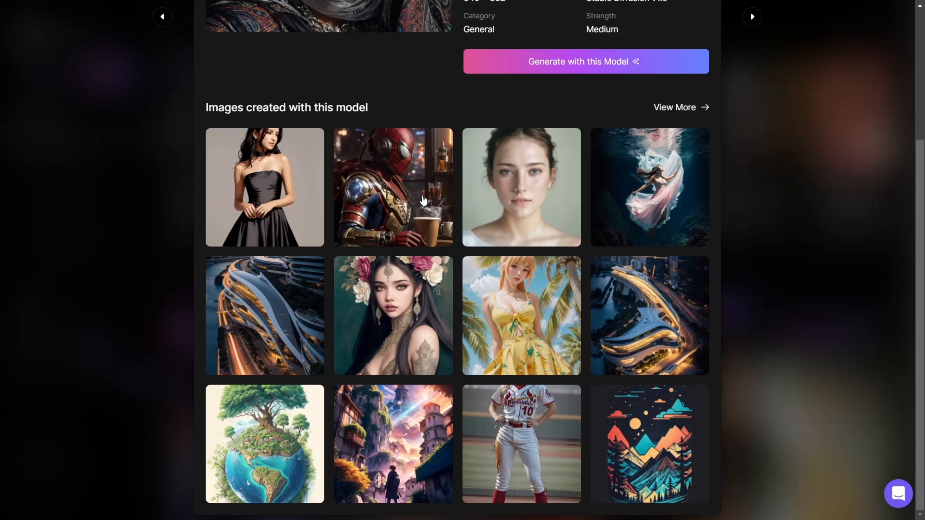
scroll("up", 3)
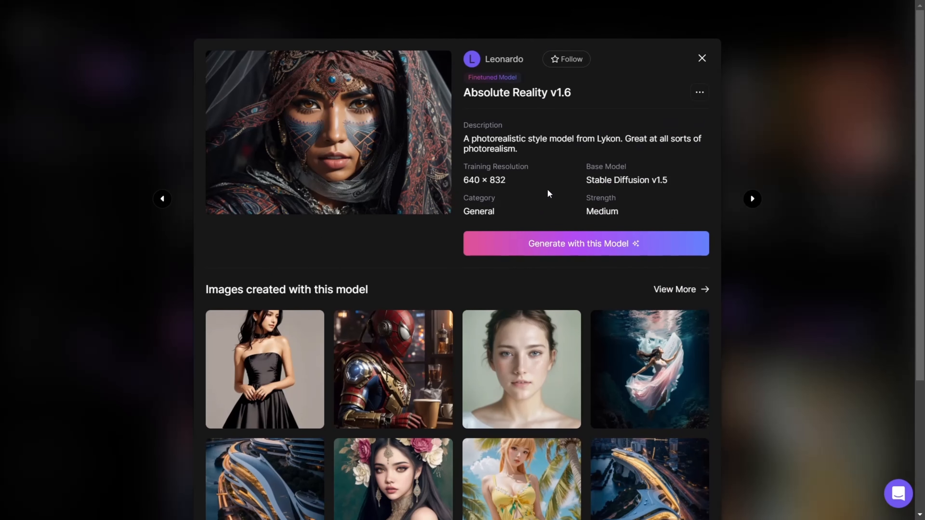
Browse the Finetuned Models page on the Community Models tab
left_click(701, 58)
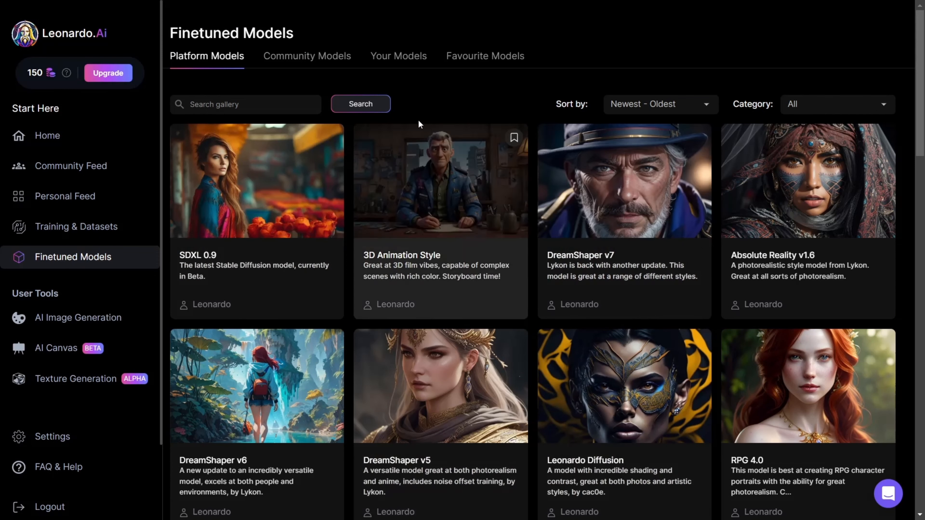
left_click(307, 56)
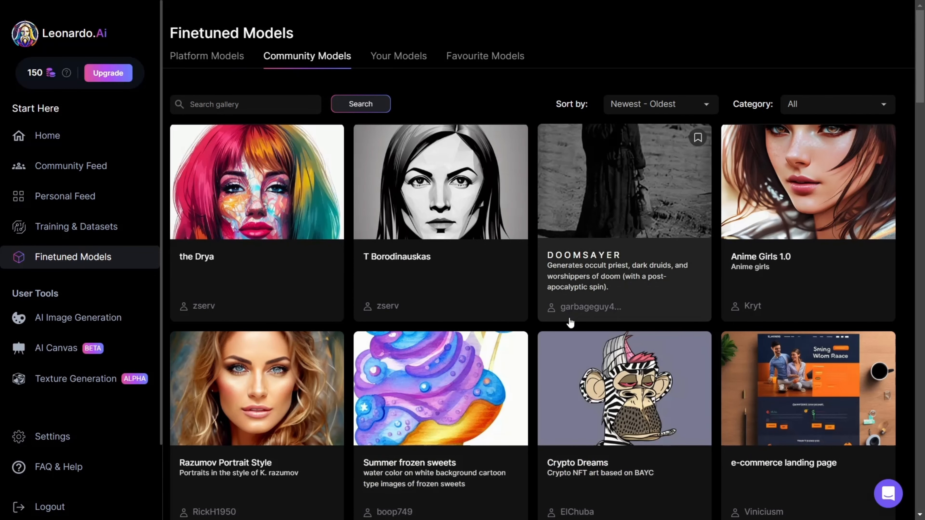
mouse_move(68, 272)
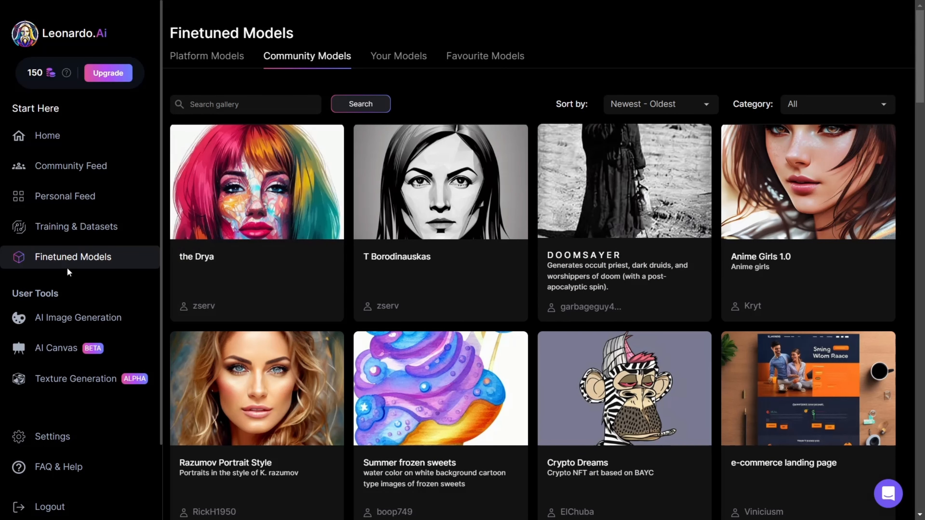
Enter the AI Image Generation tool with an empty prompt ready
left_click(77, 317)
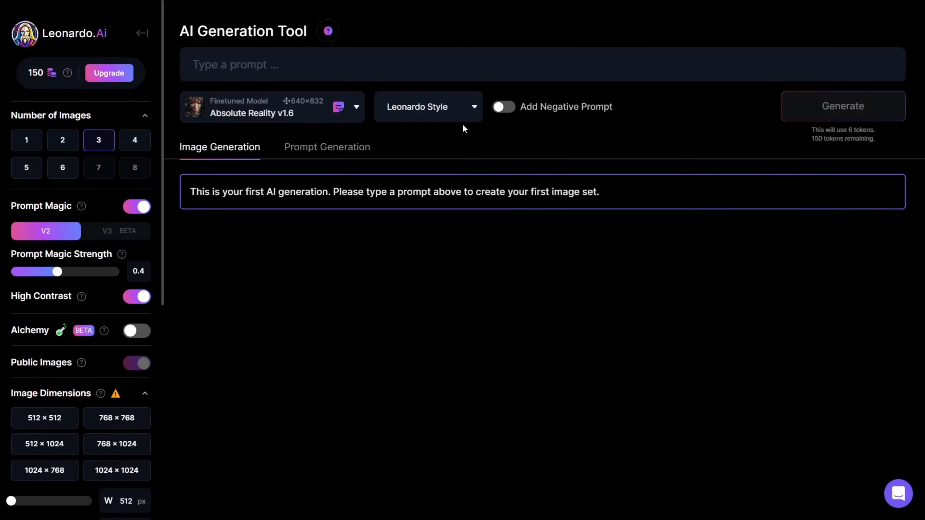
left_click(502, 107)
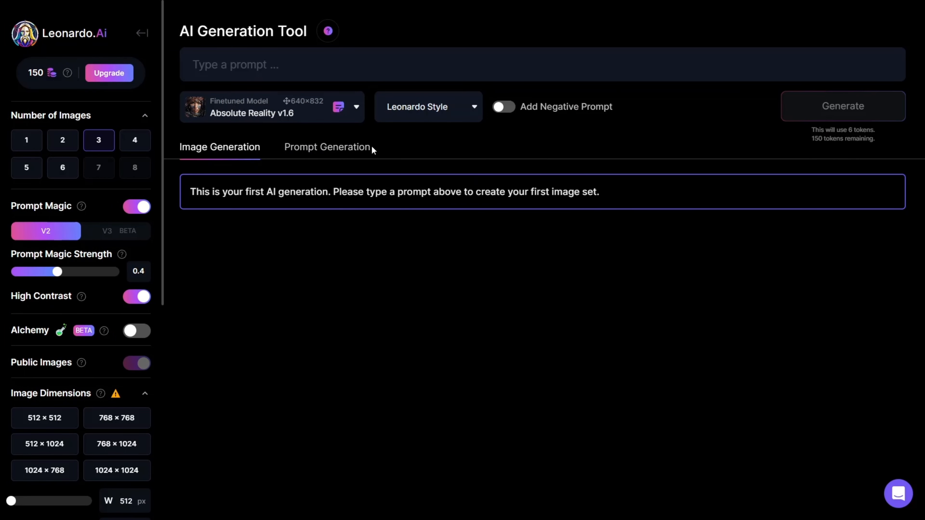
Ideate four detailed prompts from the basic idea 'Beach' in Prompt Generation
left_click(327, 147)
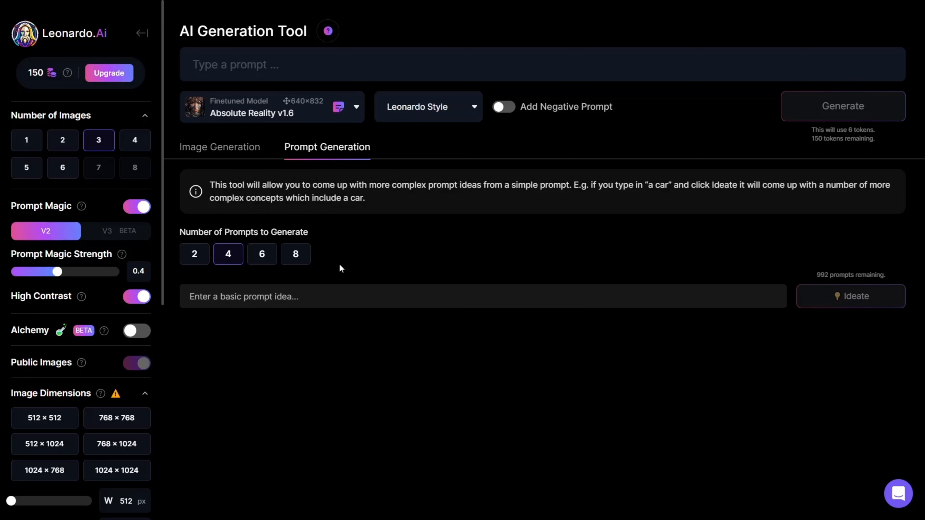
mouse_move(381, 250)
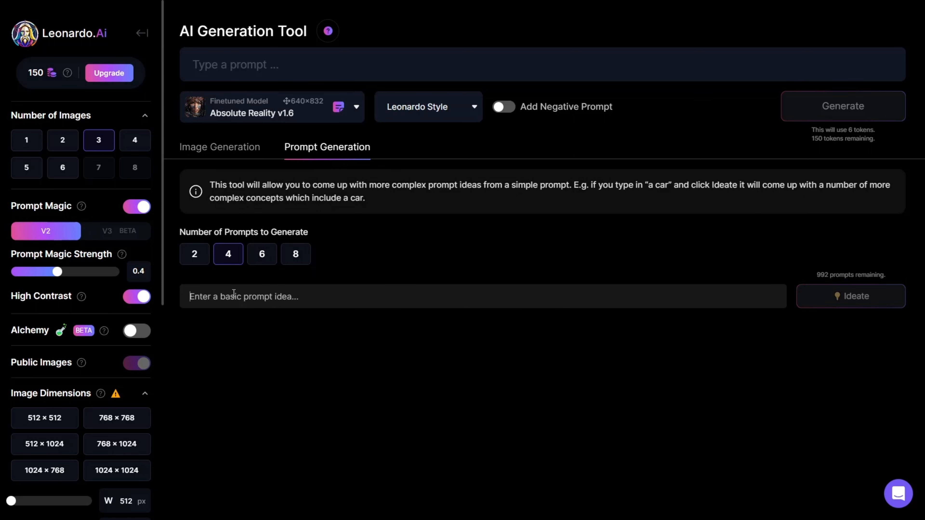
type("Beach")
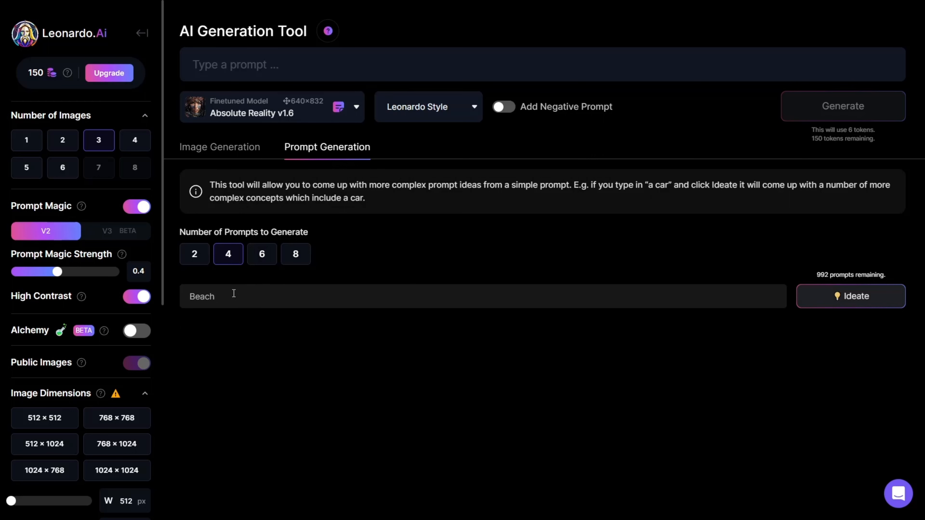
left_click(851, 296)
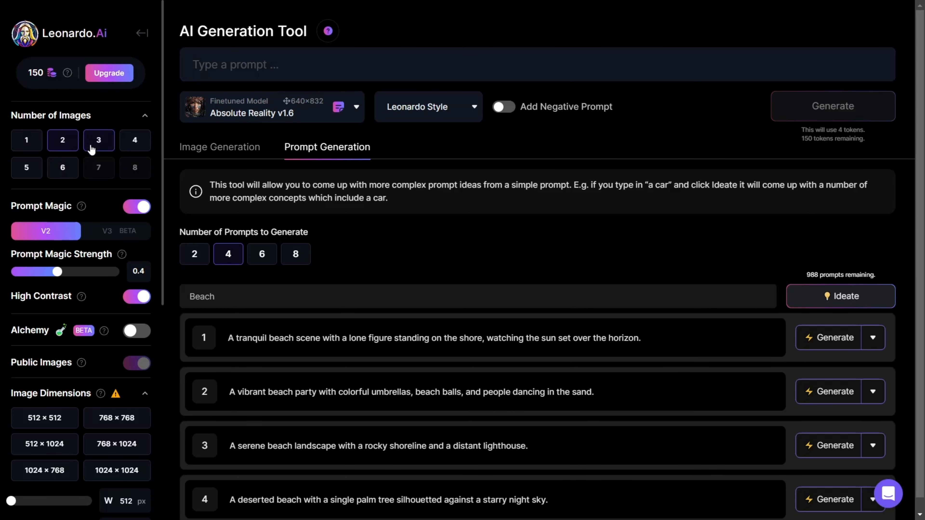
Set Number of Images to 4, raising generation cost to 8 tokens
left_click(134, 139)
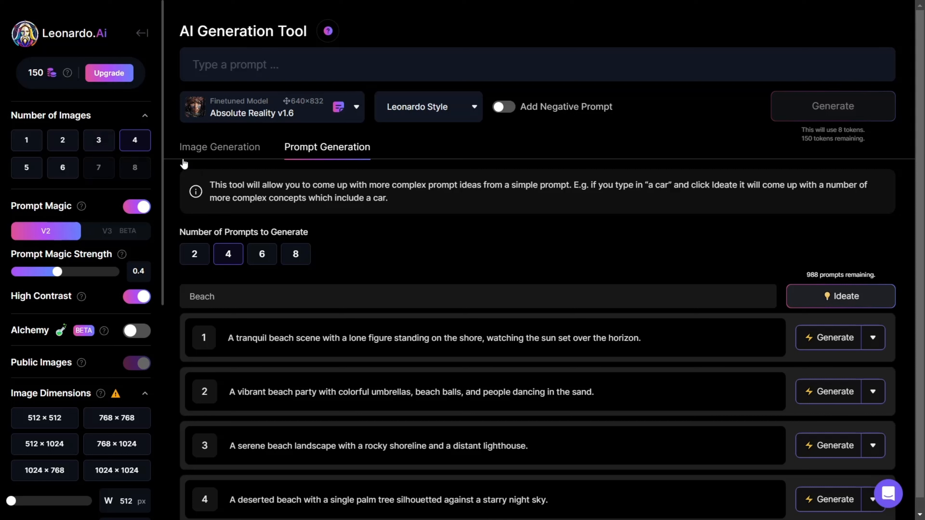
mouse_move(152, 147)
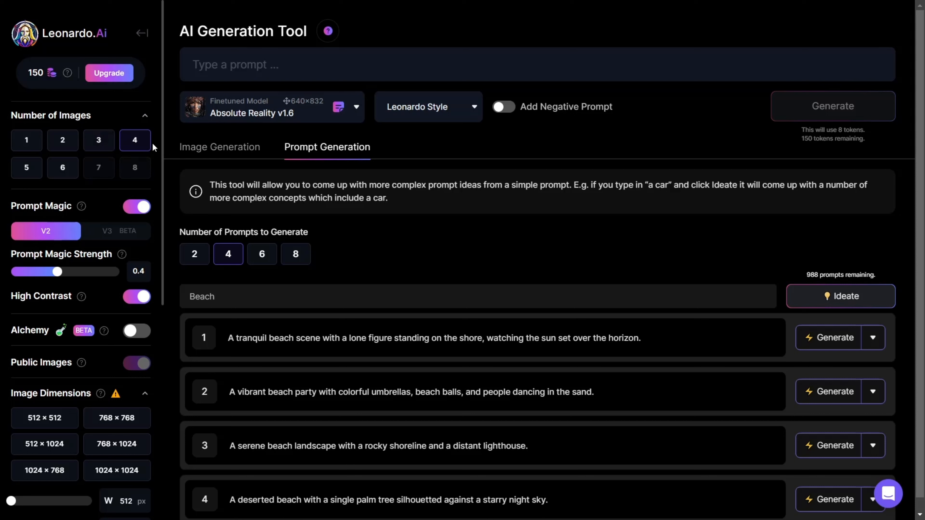
mouse_move(124, 195)
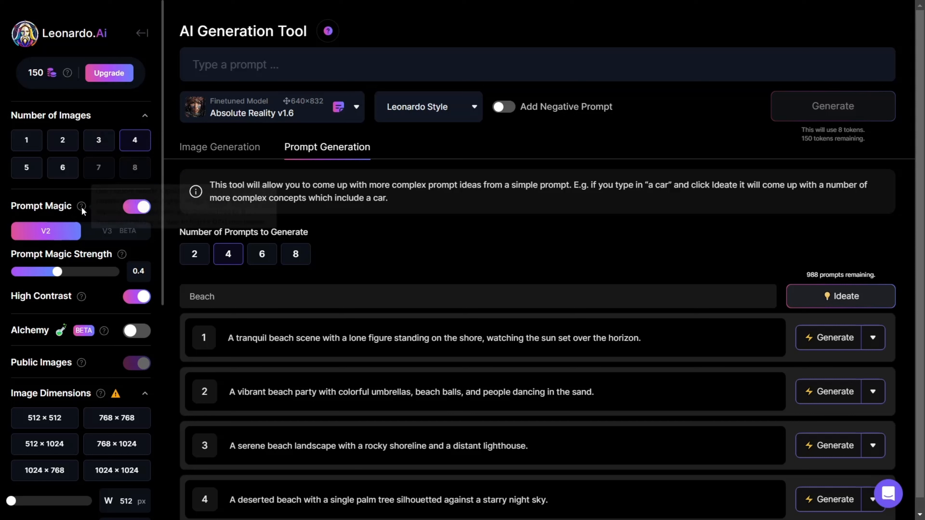
mouse_move(120, 248)
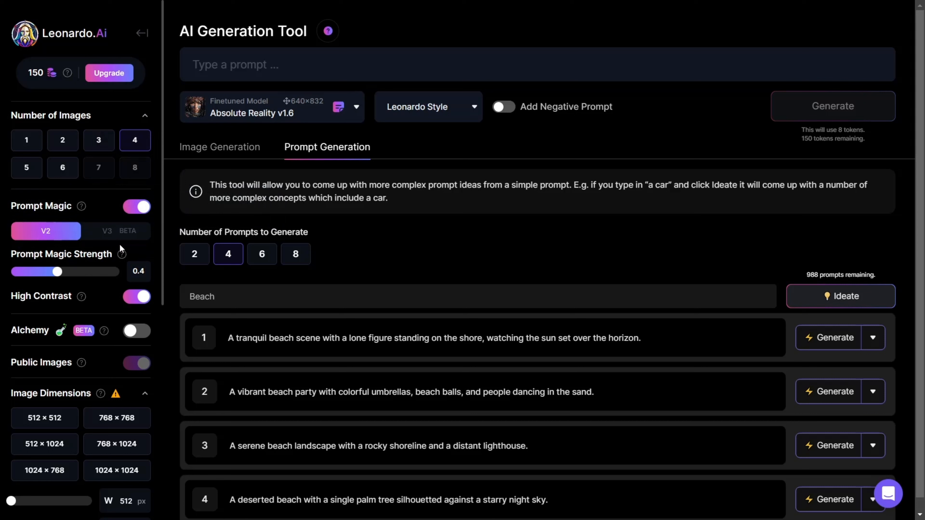
mouse_move(141, 257)
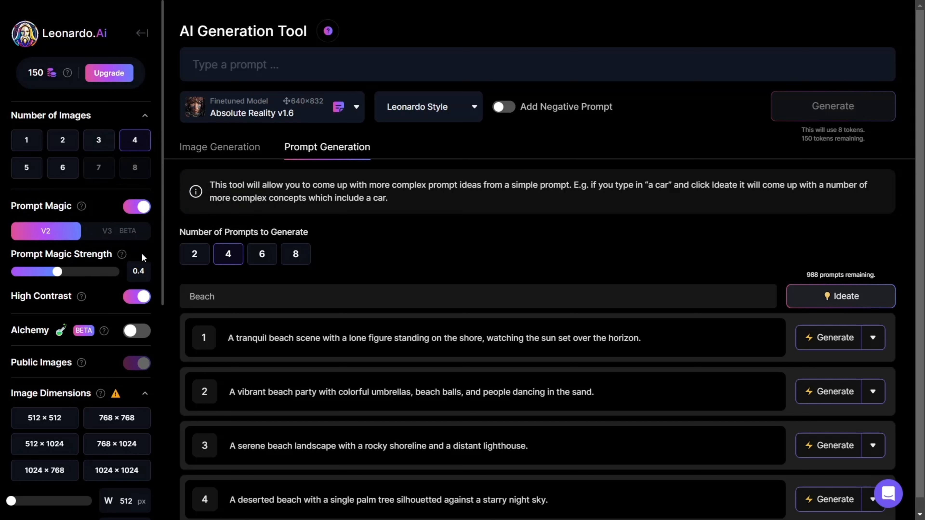
mouse_move(73, 281)
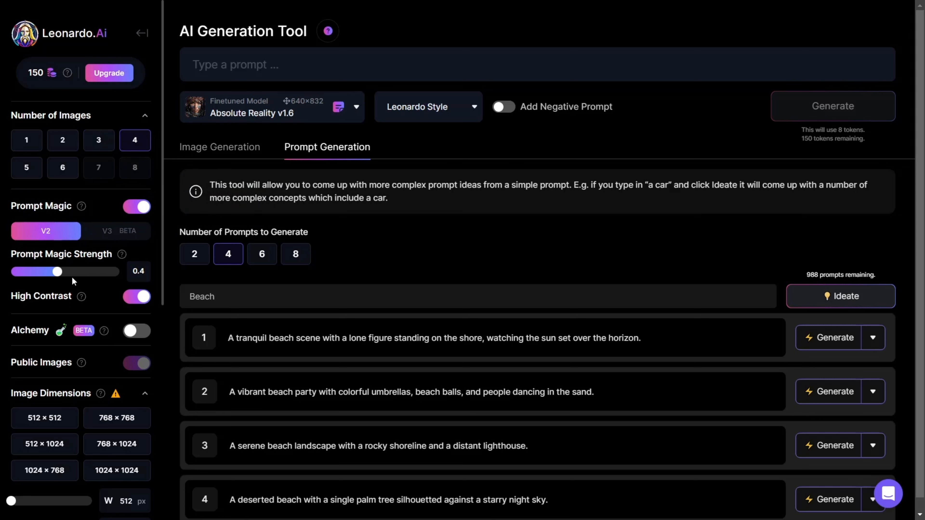
mouse_move(135, 260)
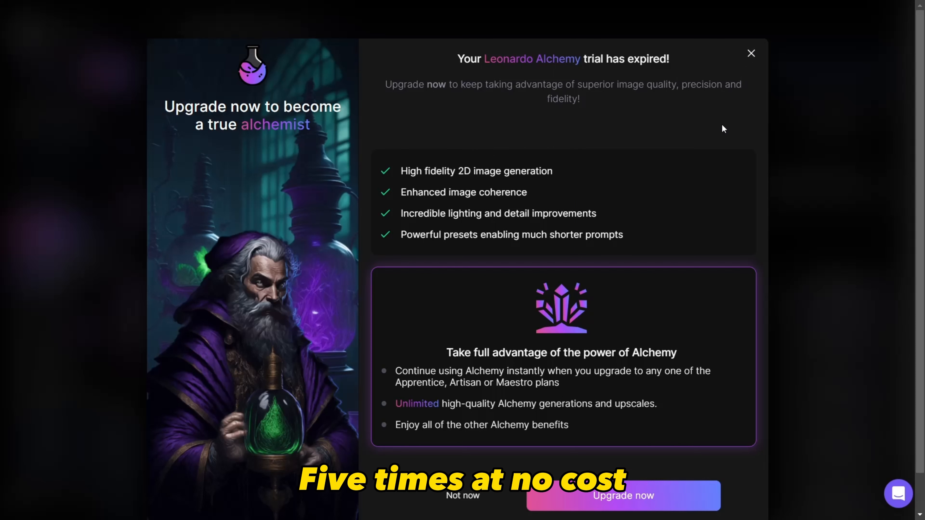
Decline the Alchemy upgrade and set dimensions to 1024 × 1024
left_click(751, 53)
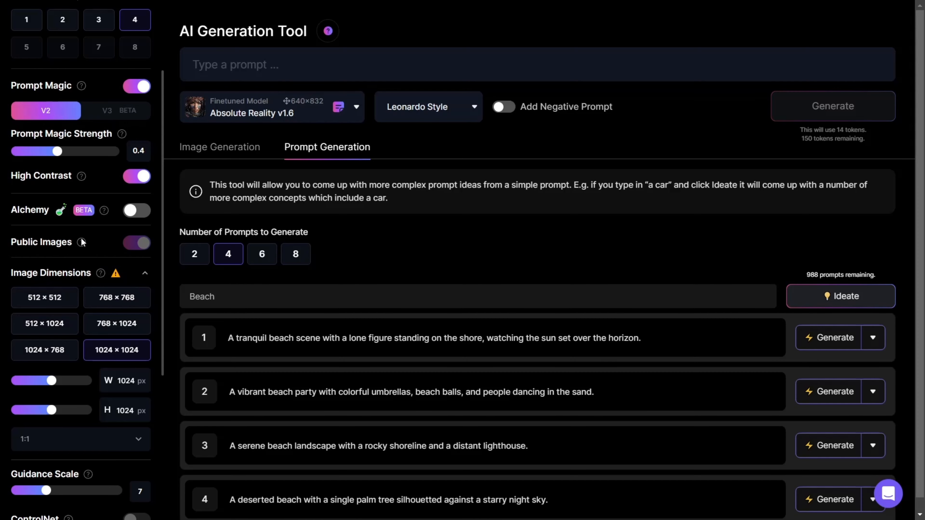
mouse_move(106, 259)
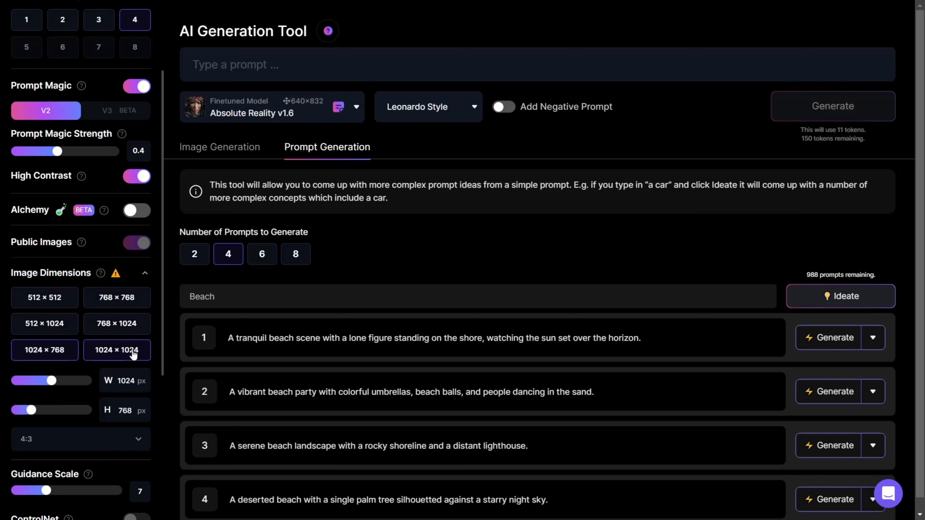
left_click(116, 350)
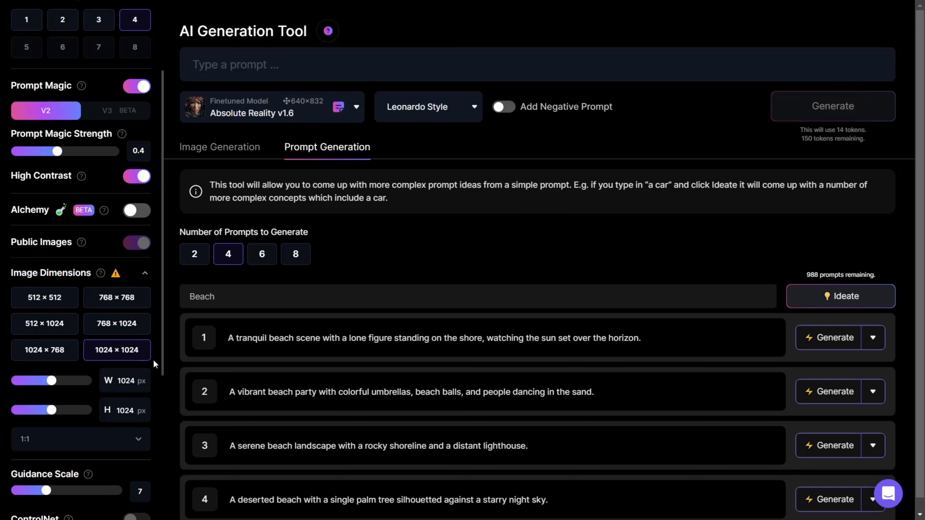
Upload a reference image as an Image Prompt at 0.45 weight
scroll("down", 3)
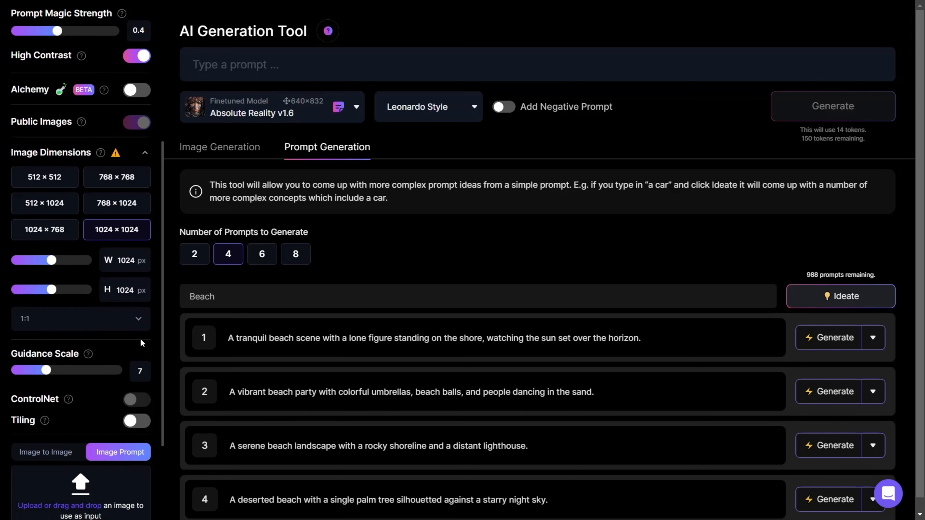
scroll("down", 3)
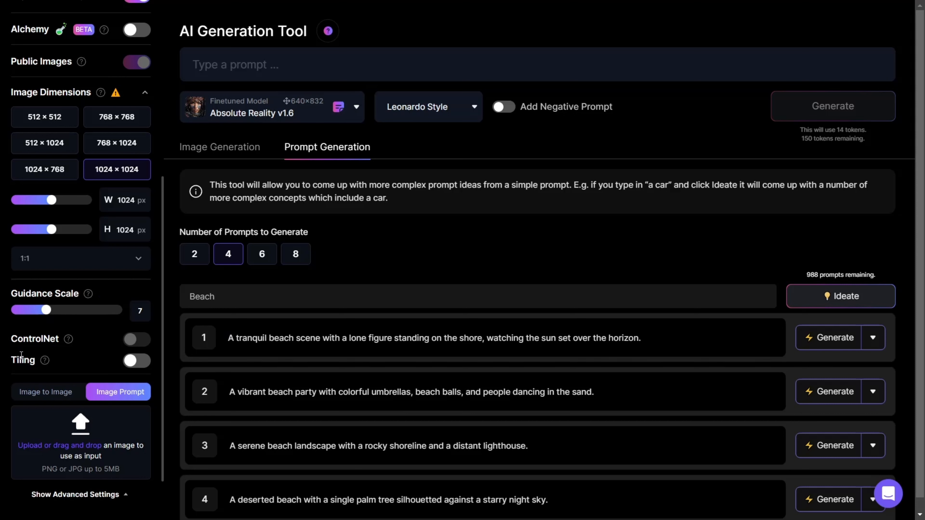
mouse_move(99, 465)
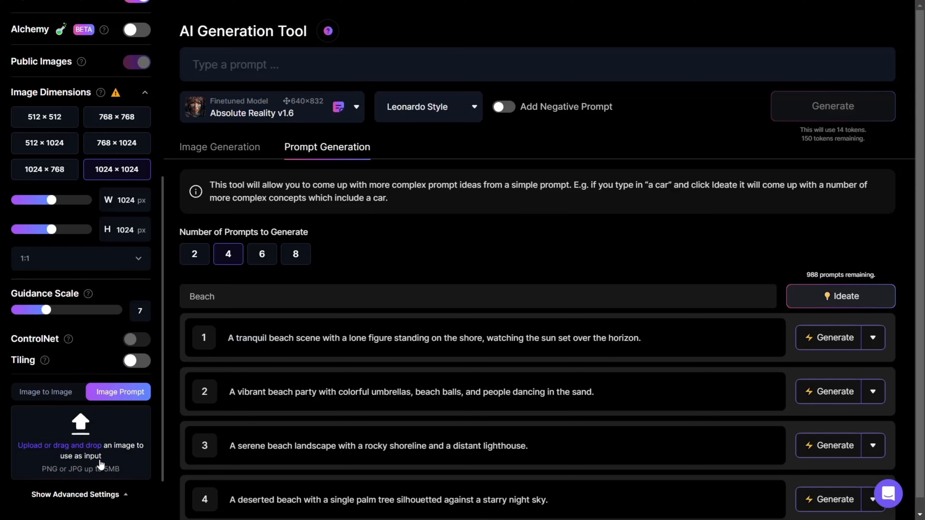
scroll("down", 3)
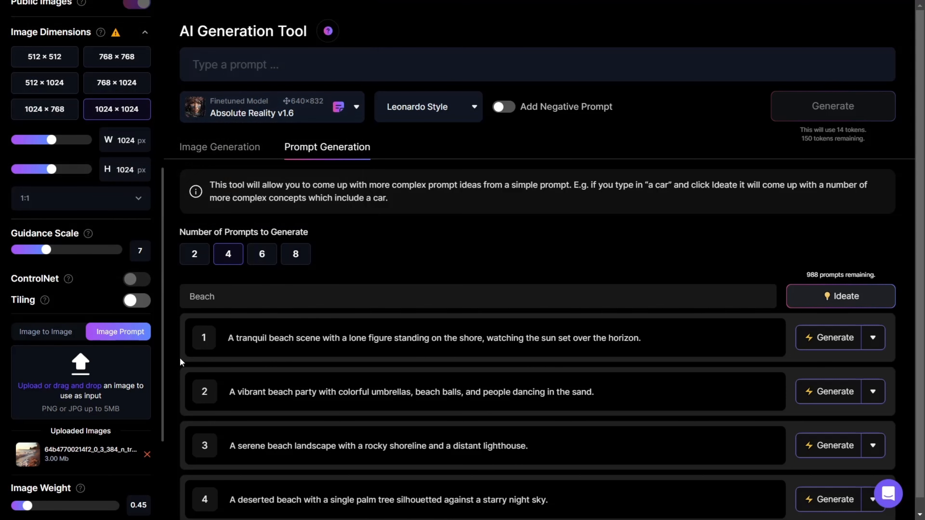
Generate the starry-night deserted beach palm tree images, then return Home
left_click(834, 499)
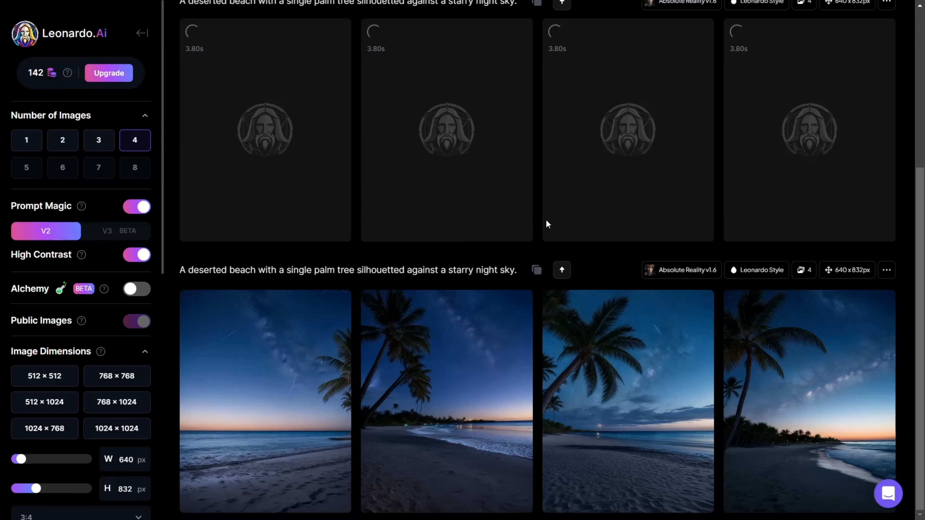
mouse_move(784, 415)
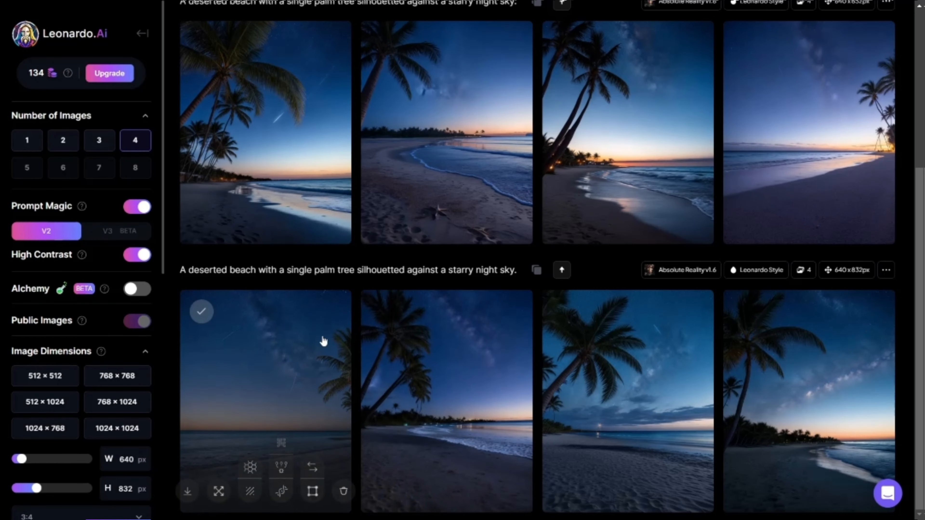
left_click(117, 428)
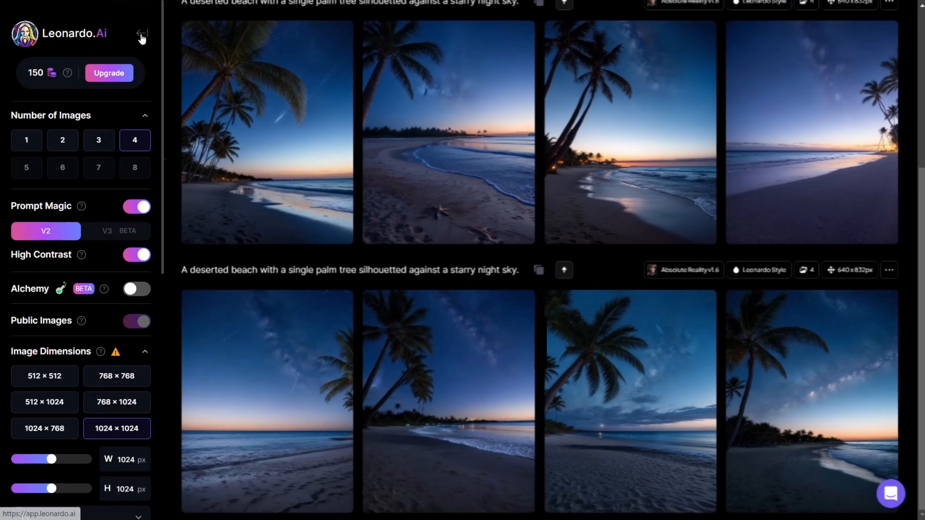
left_click(142, 34)
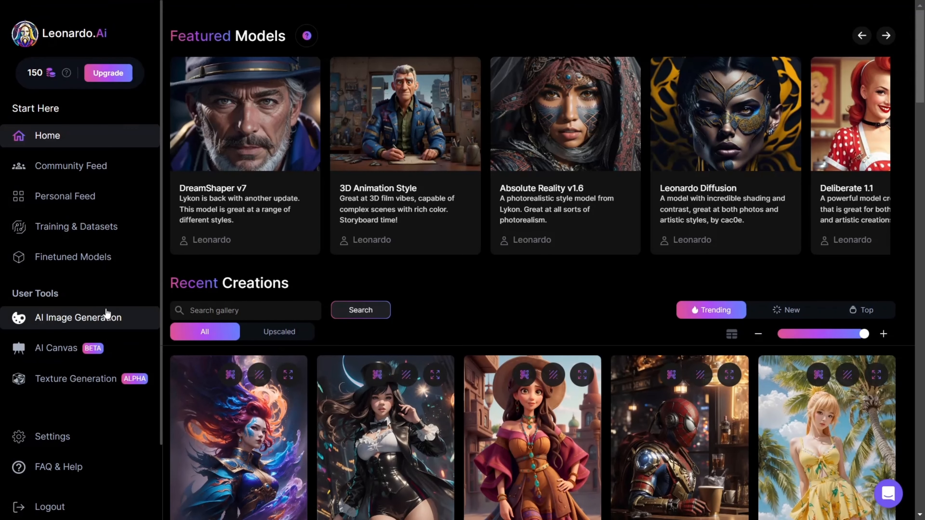
mouse_move(56, 347)
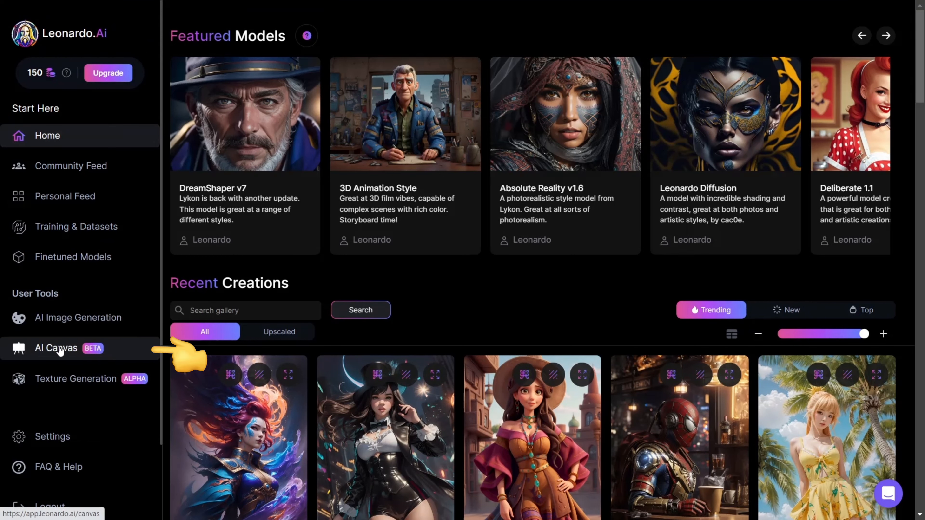
On the AI Canvas, prompt the outpaint frame with 'an old broken wooken ship' and list the Finetuned Models
left_click(56, 348)
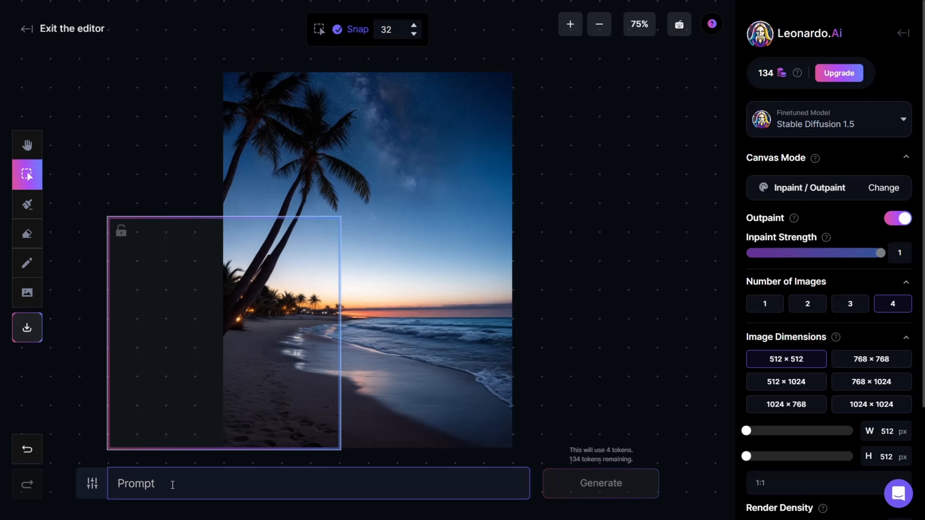
type("an old broken wooken ship")
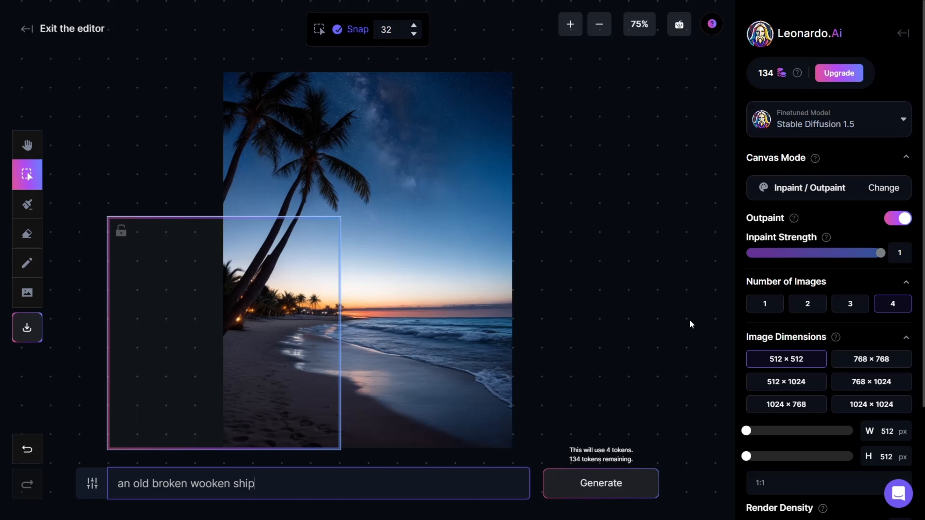
mouse_move(638, 277)
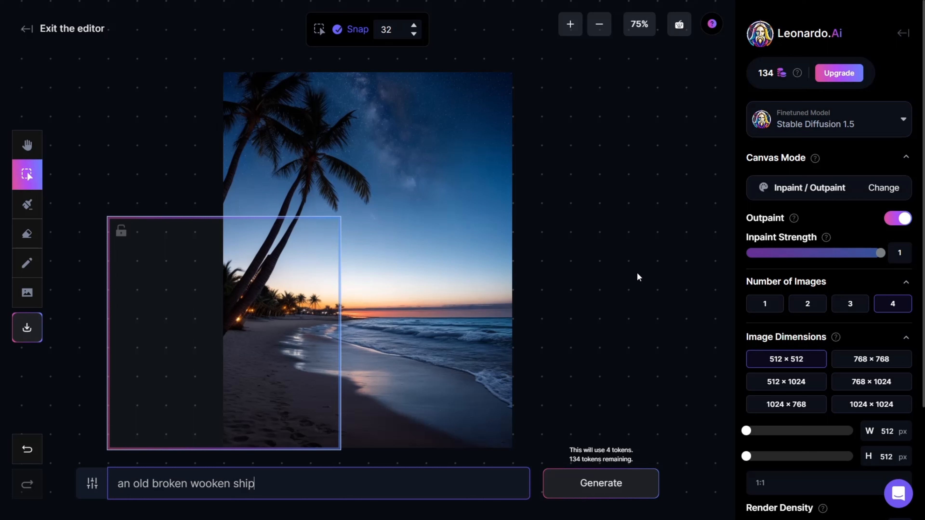
mouse_move(869, 132)
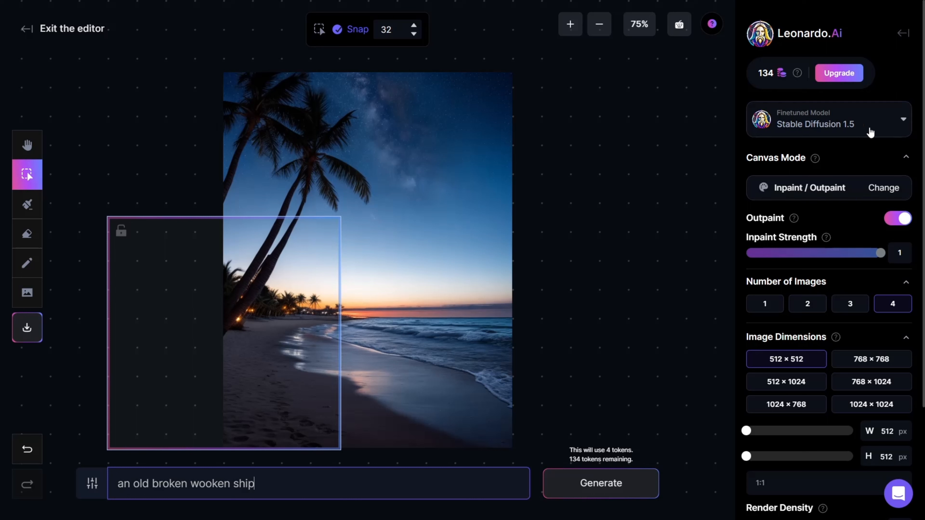
left_click(828, 119)
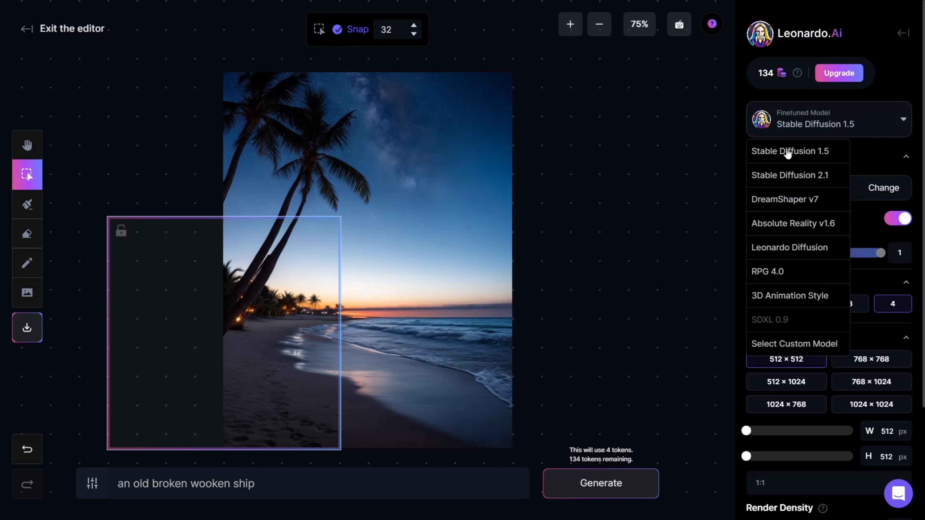
mouse_move(788, 223)
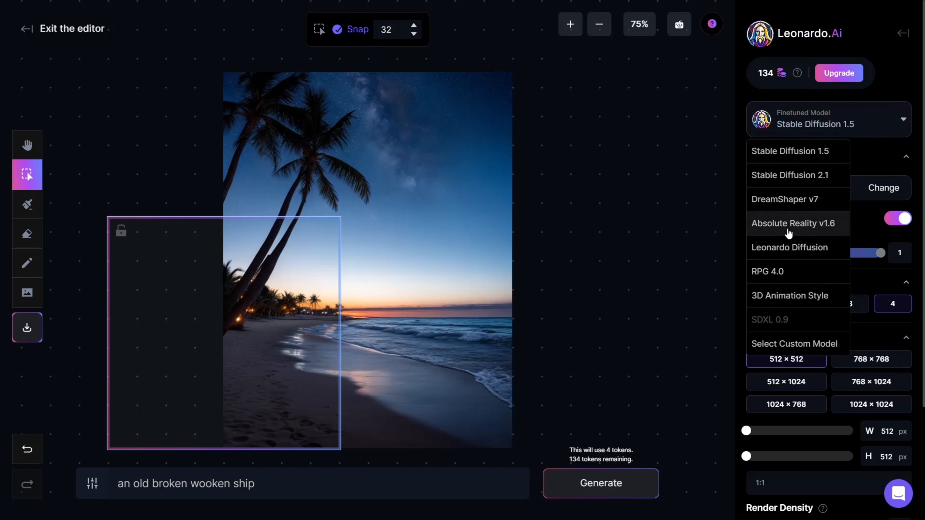
Generate a wooden shipwreck outpaint with Absolute Reality v1.6, browse the variations and accept one
left_click(793, 223)
type("wooden ship wreck")
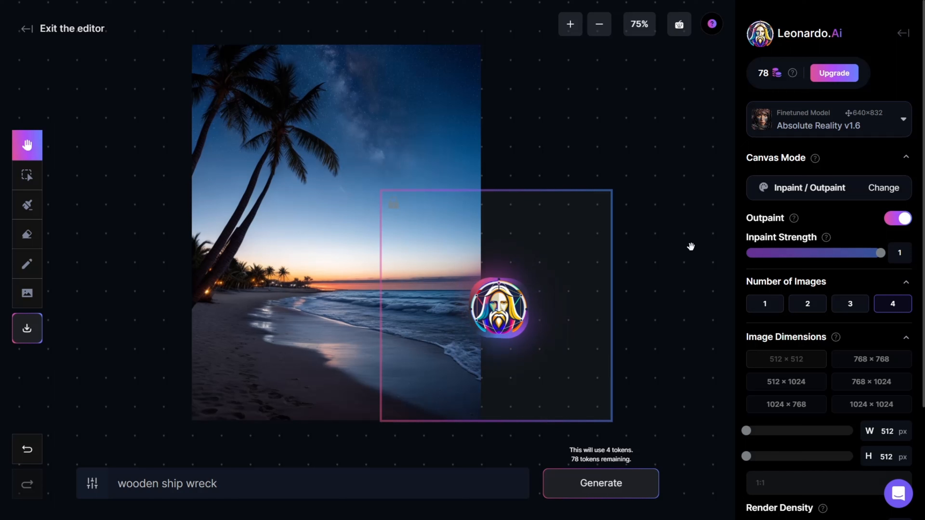
left_click(599, 483)
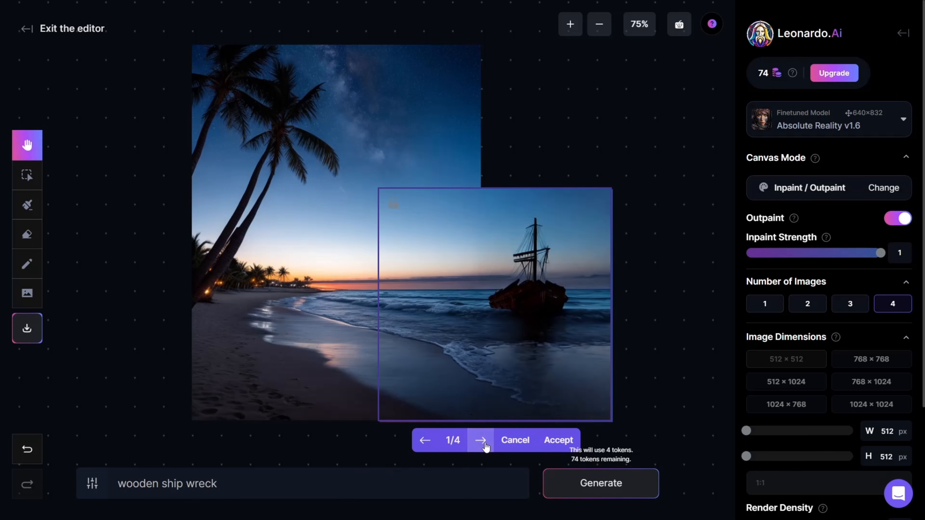
left_click(481, 440)
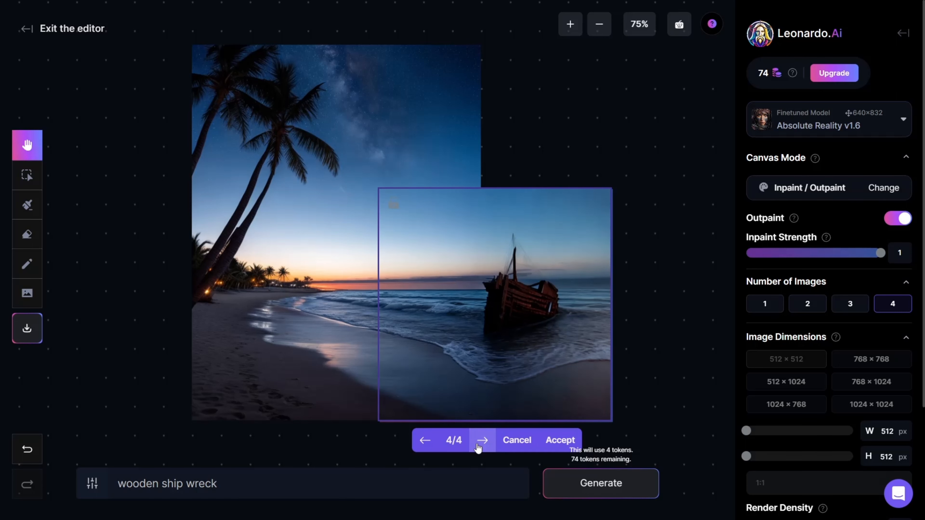
left_click(425, 440)
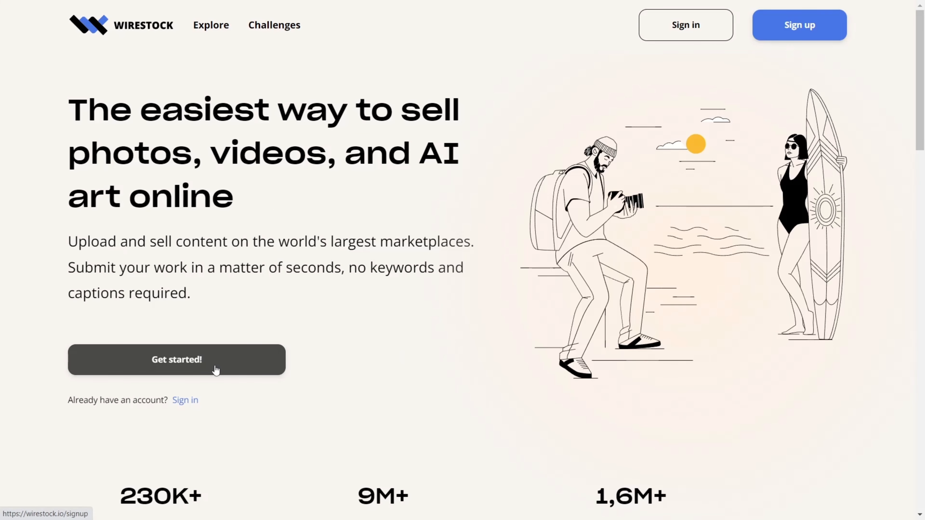
Start a Wirestock seller sign-up via Get started! and continue with a Google account
left_click(176, 359)
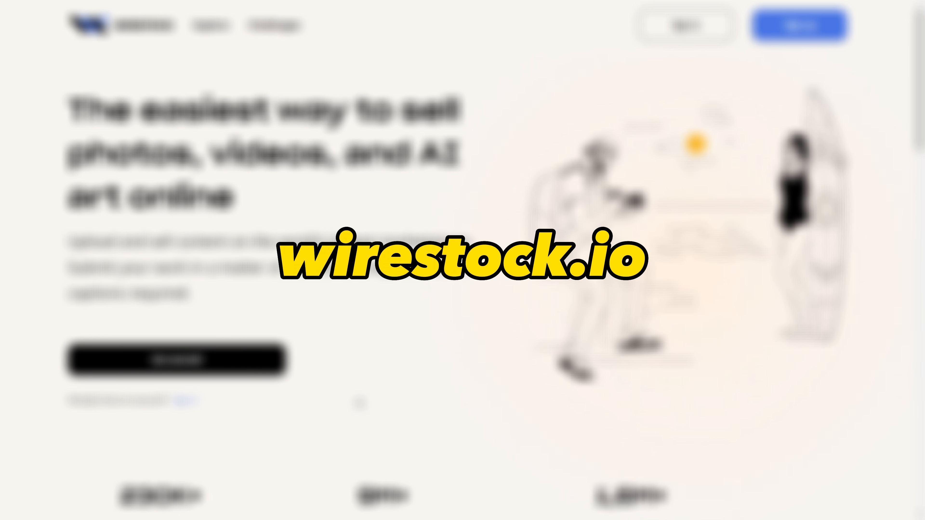
left_click(176, 360)
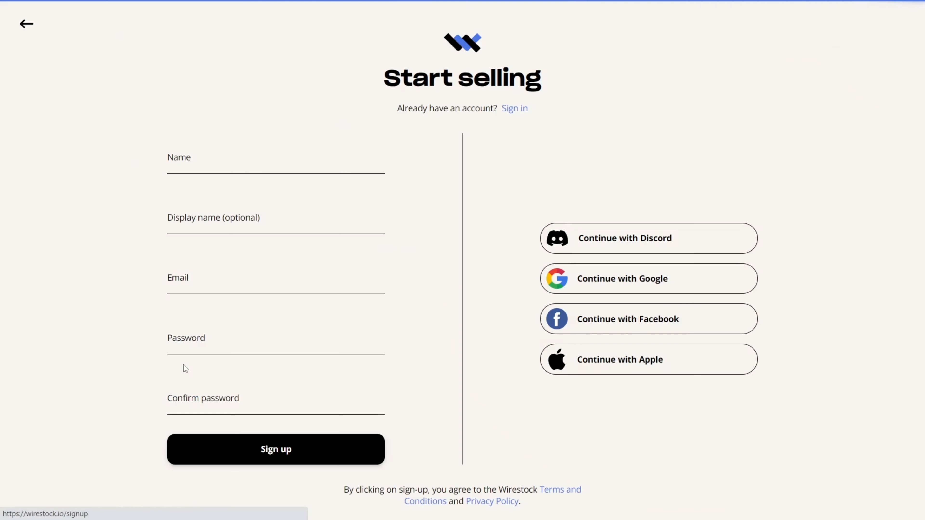
mouse_move(649, 278)
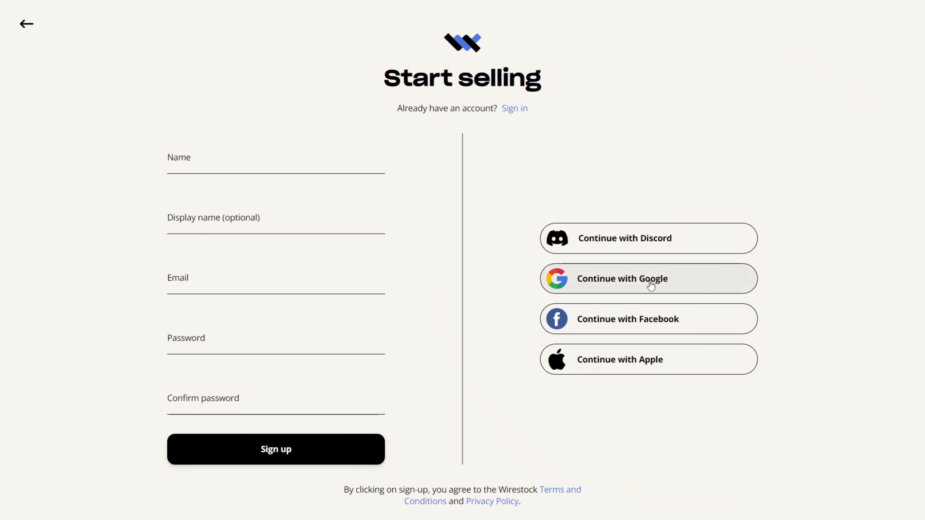
left_click(647, 278)
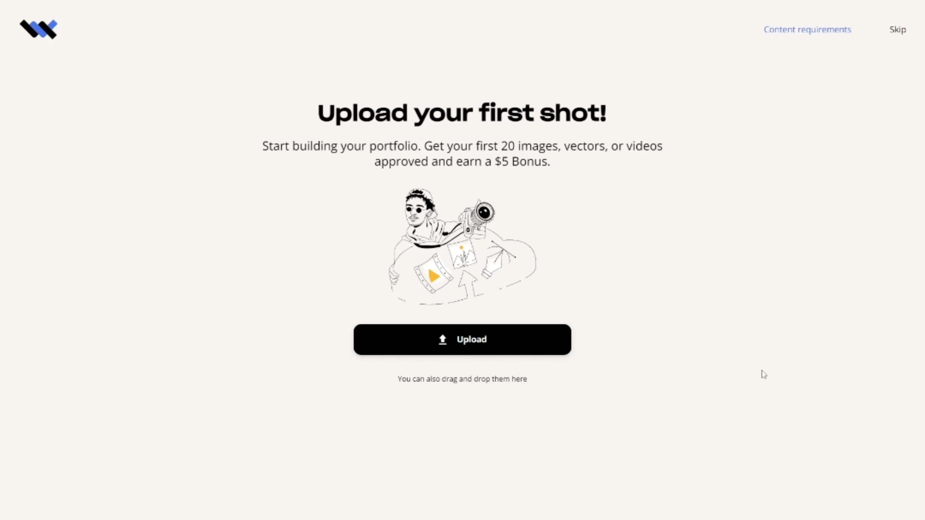
mouse_move(497, 339)
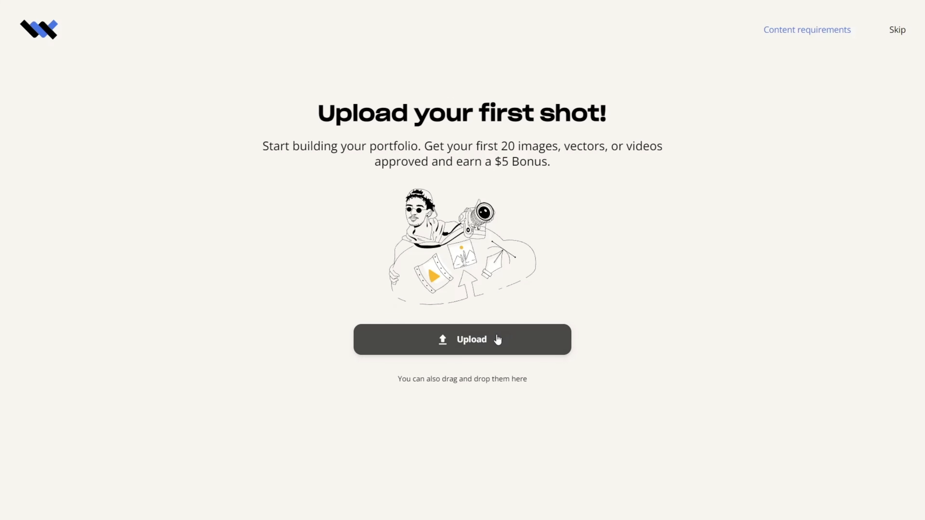
Upload the beach shipwreck image flagged as AI-generated content and post the one selected item
left_click(462, 339)
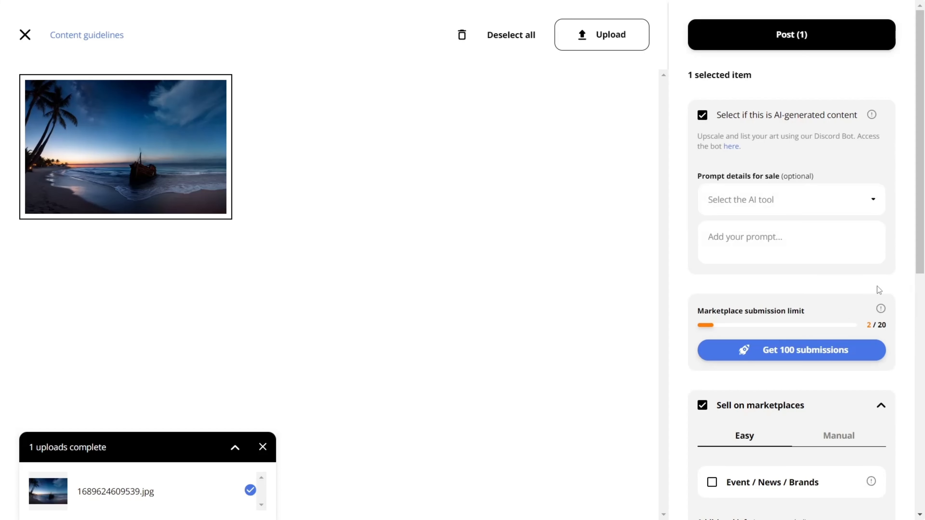
scroll("down", 3)
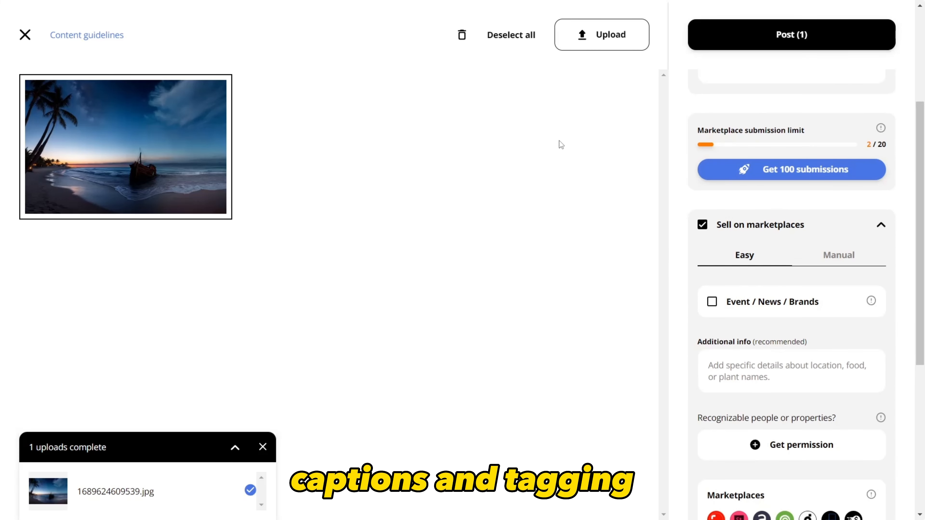
left_click(791, 34)
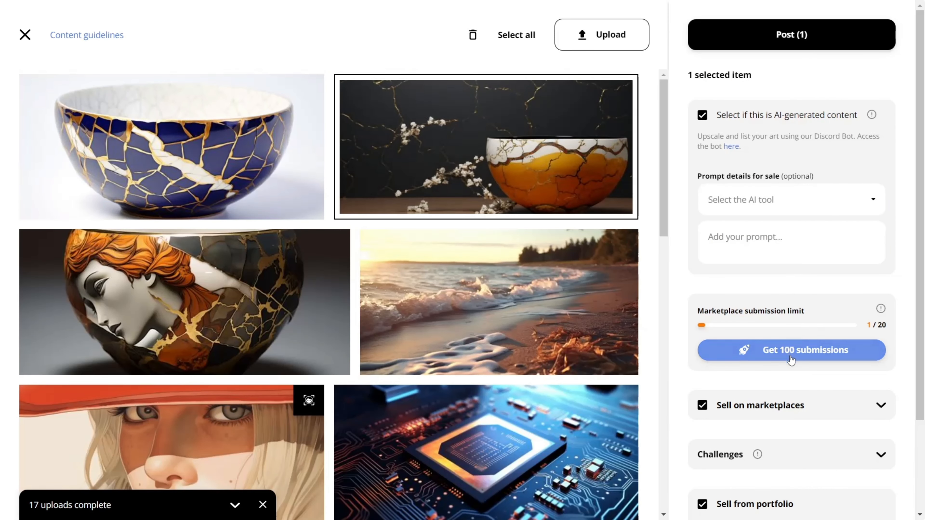
mouse_move(814, 40)
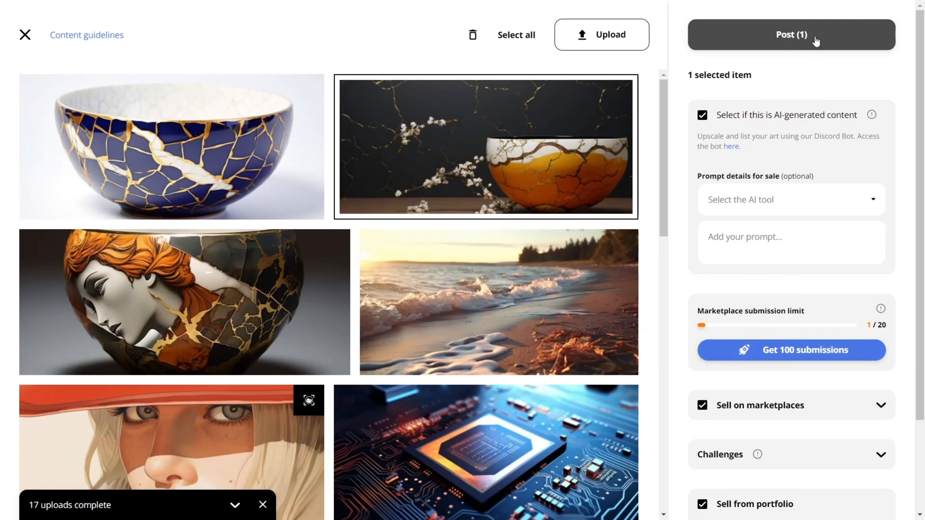
left_click(516, 34)
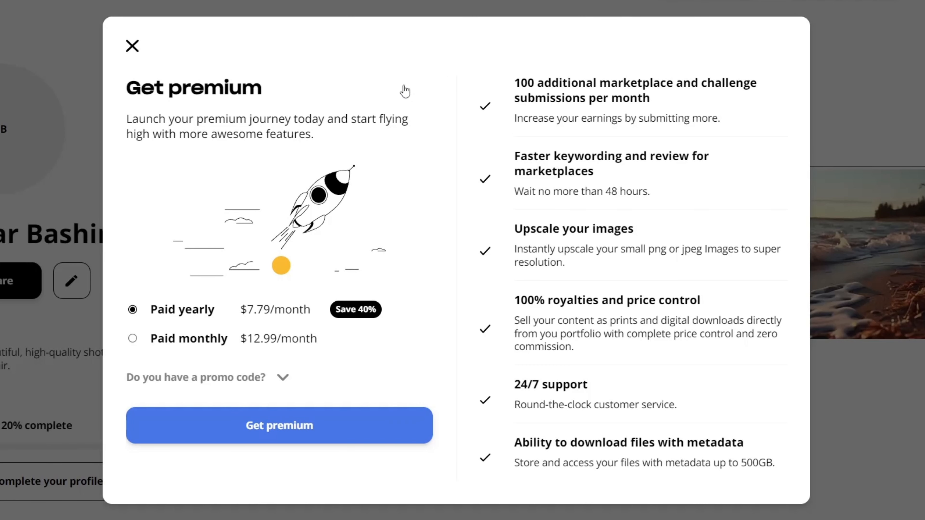
mouse_move(408, 68)
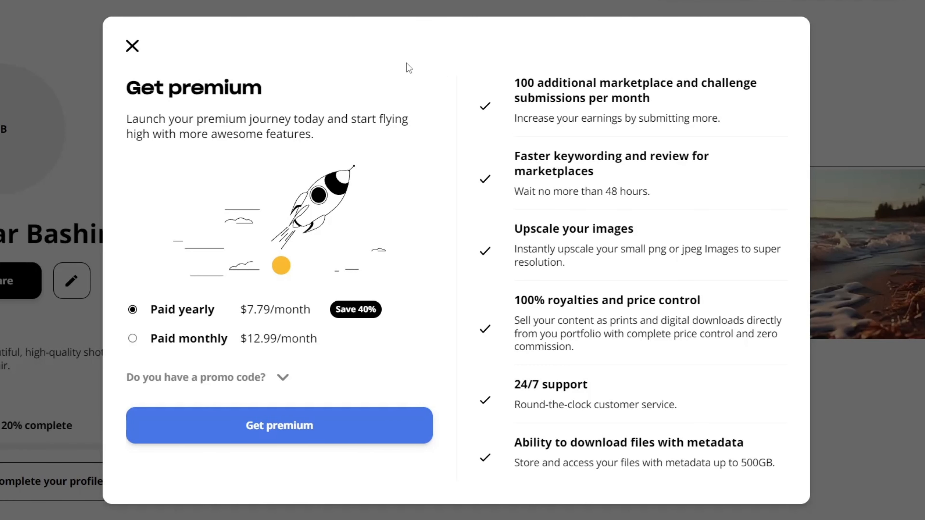
mouse_move(400, 274)
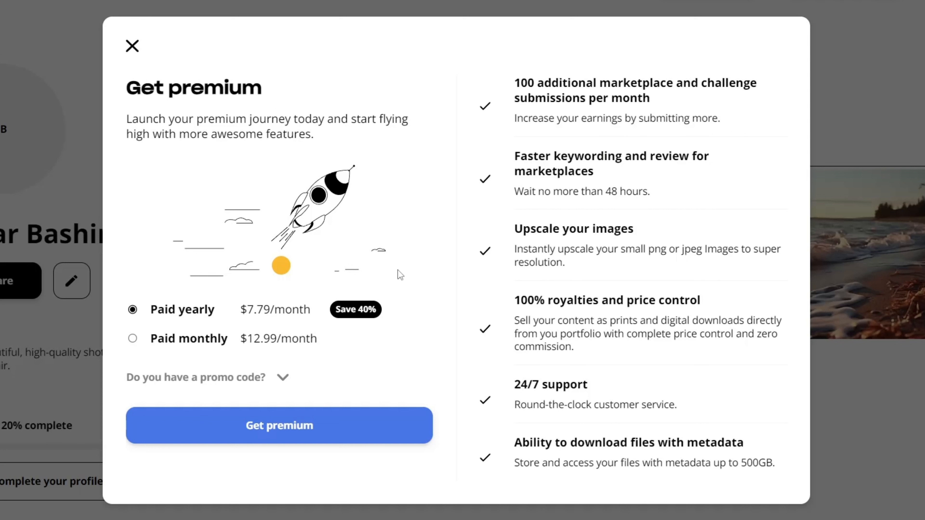
mouse_move(510, 84)
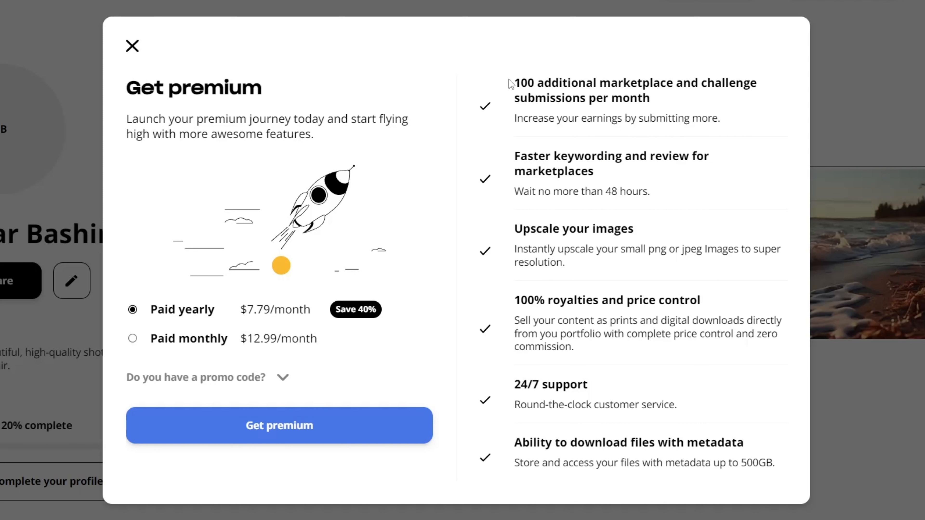
mouse_move(474, 145)
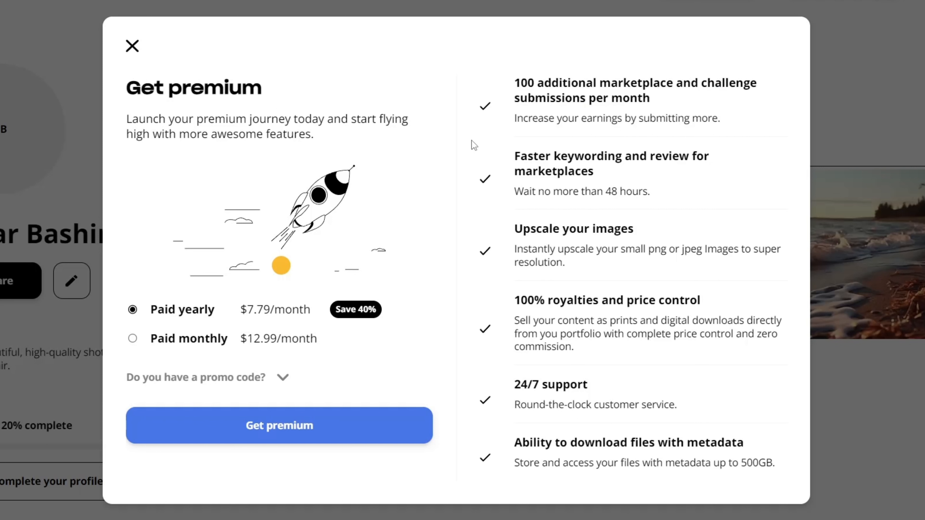
mouse_move(700, 170)
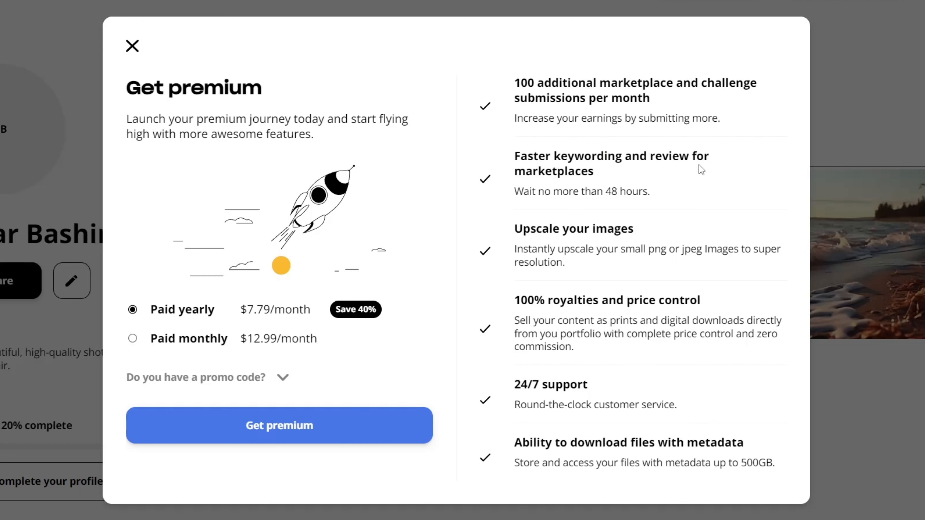
mouse_move(559, 258)
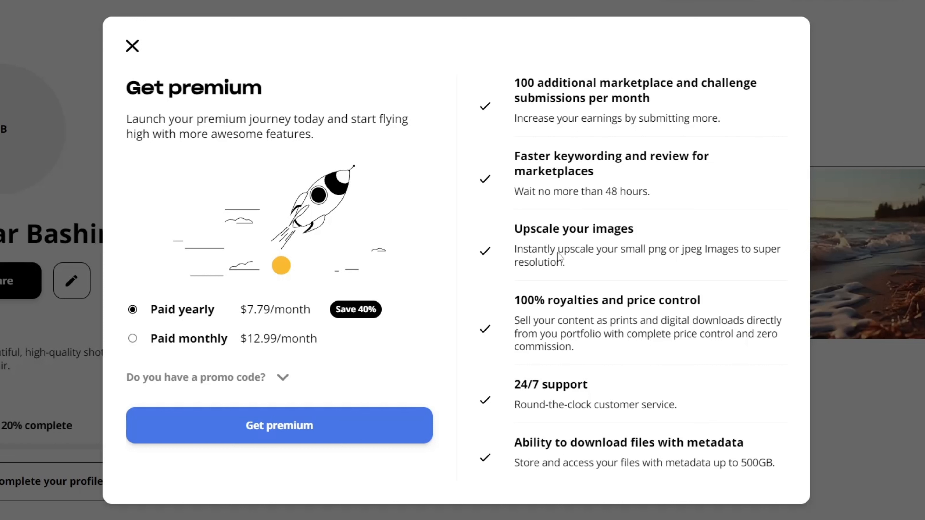
mouse_move(642, 363)
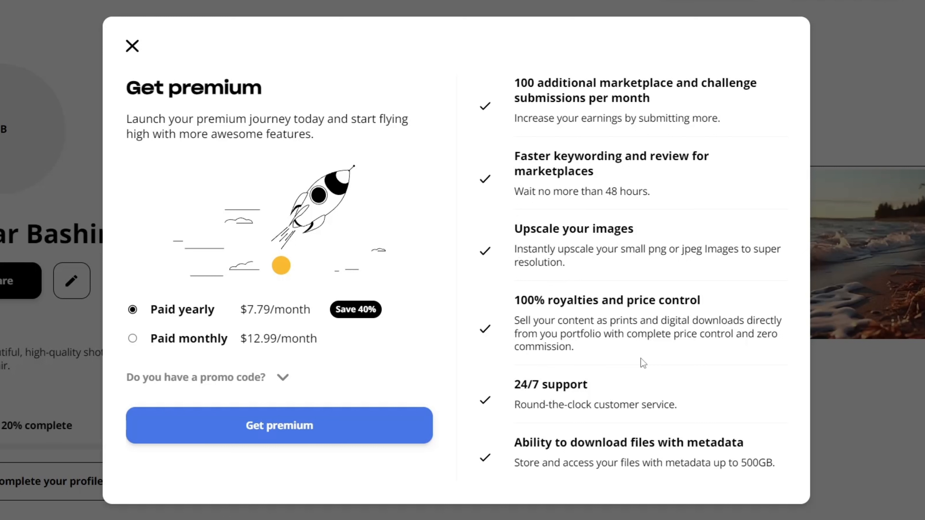
mouse_move(691, 427)
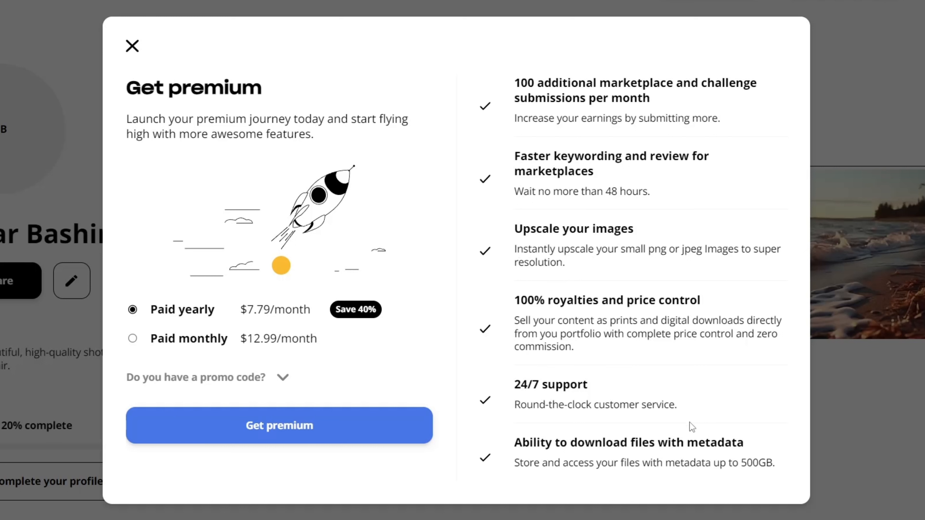
mouse_move(521, 455)
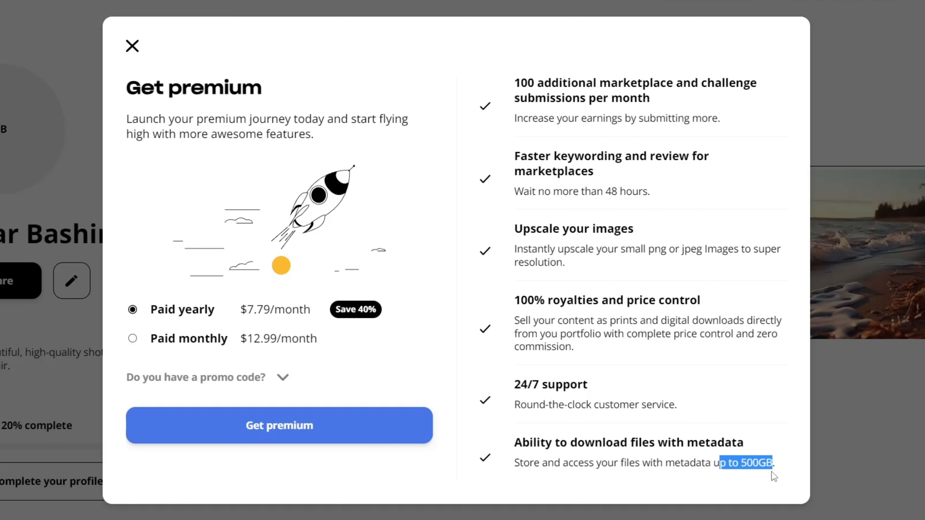
mouse_move(180, 246)
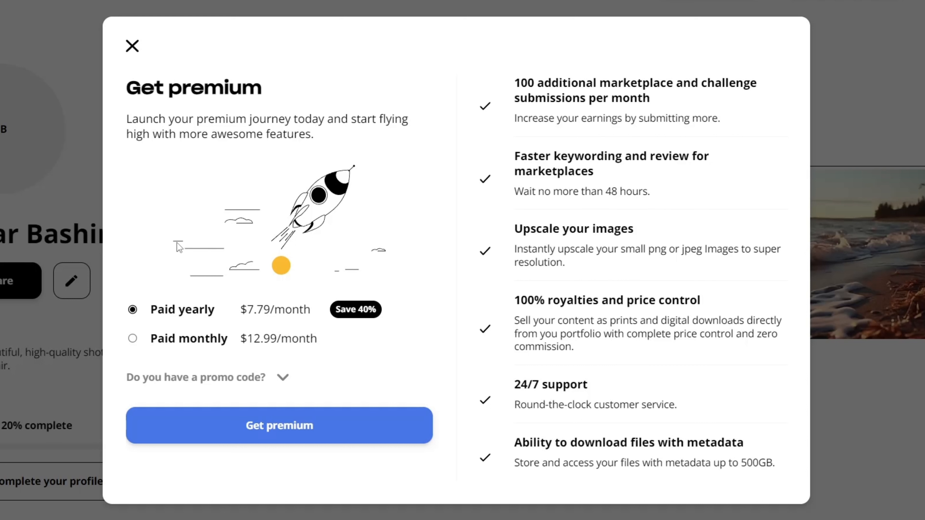
mouse_move(241, 343)
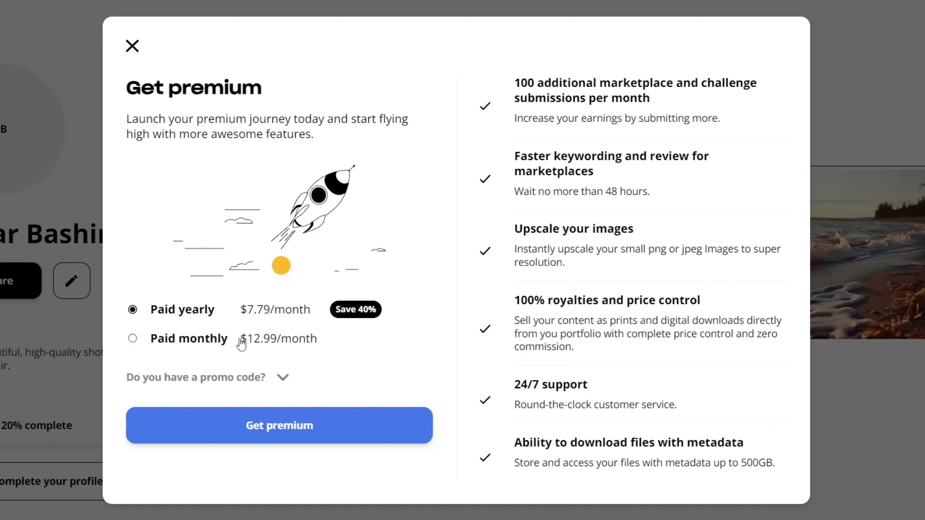
Expand the 'Do you have a promo code?' field in the Get premium dialog
double_click(189, 338)
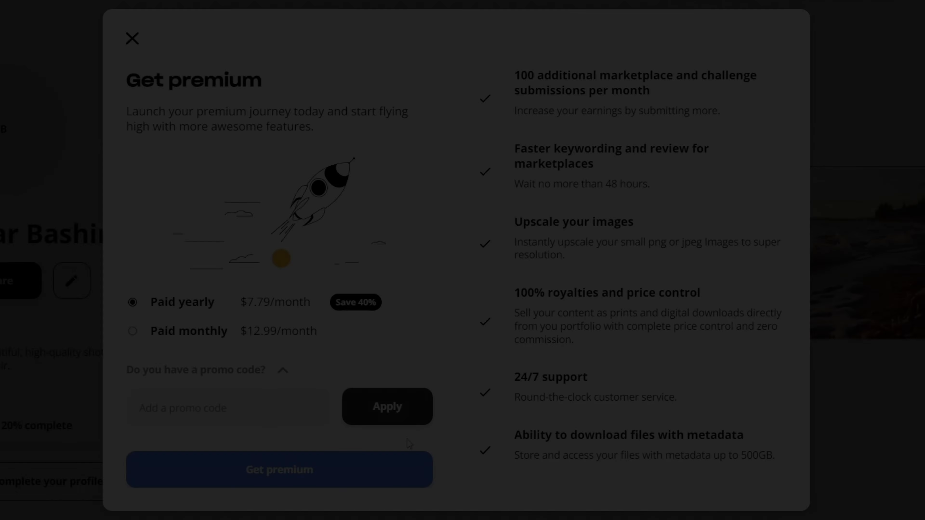
Browse the Explore page's top selling media, top selling AI content and top categories
left_click(132, 38)
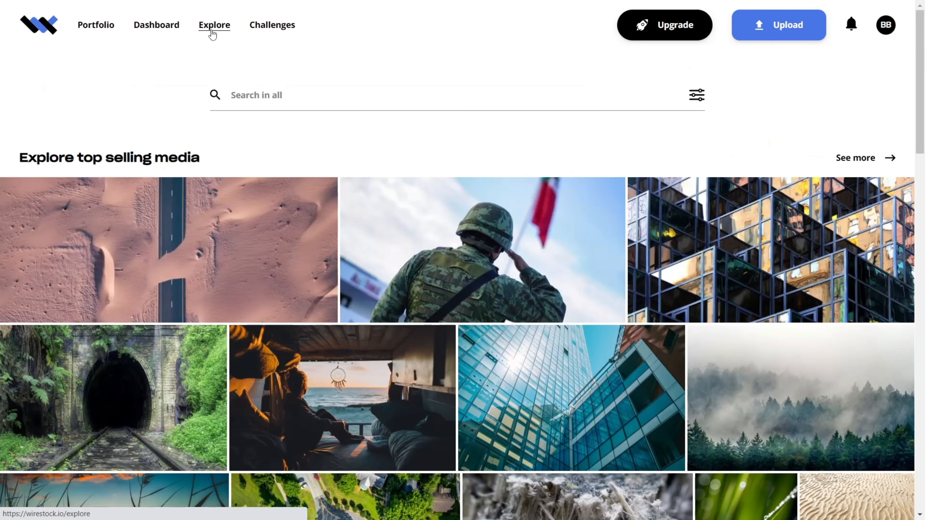
mouse_move(187, 65)
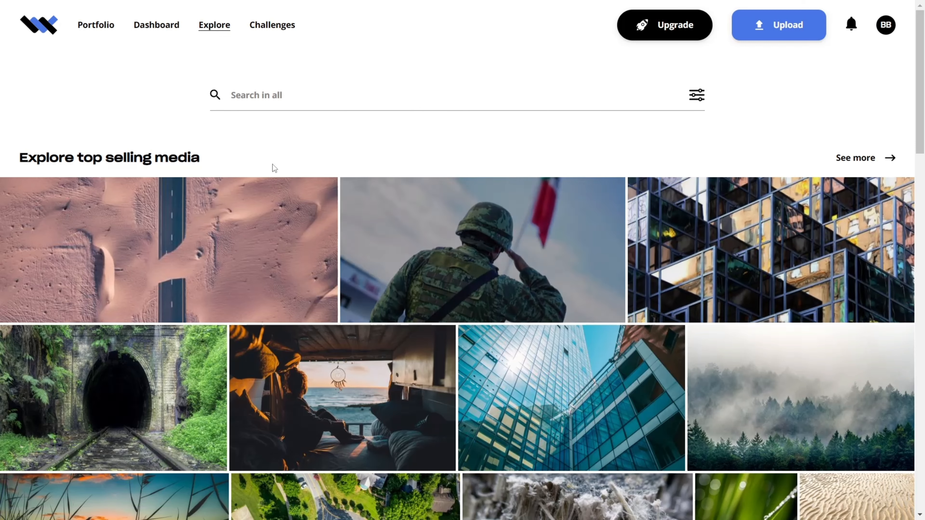
triple_click(109, 158)
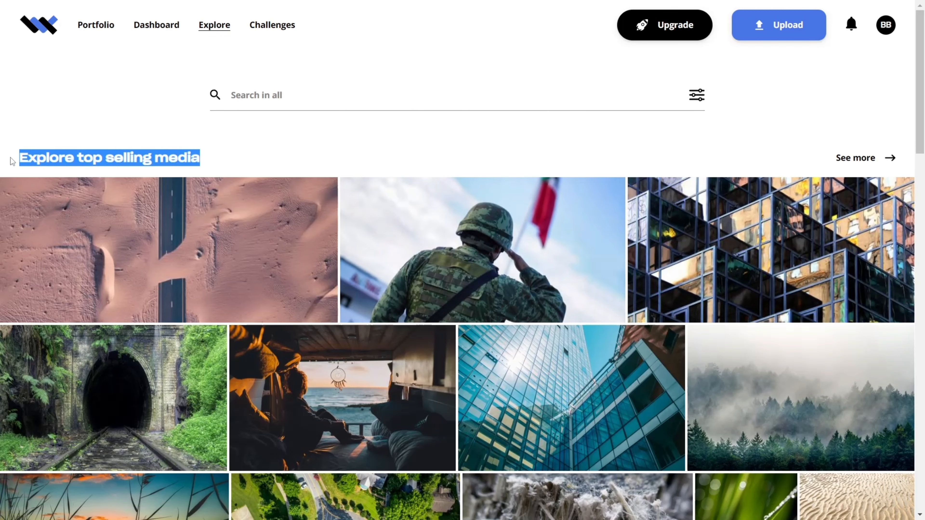
scroll("down", 3)
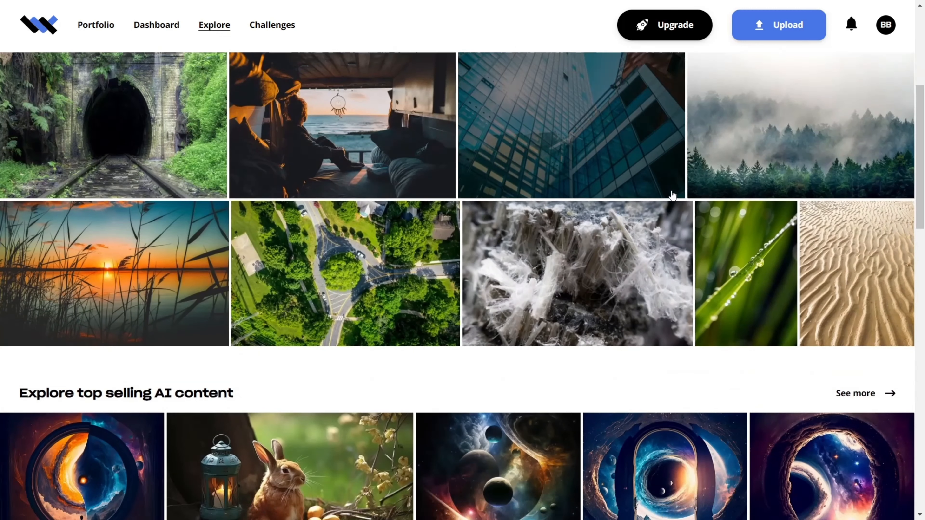
scroll("down", 3)
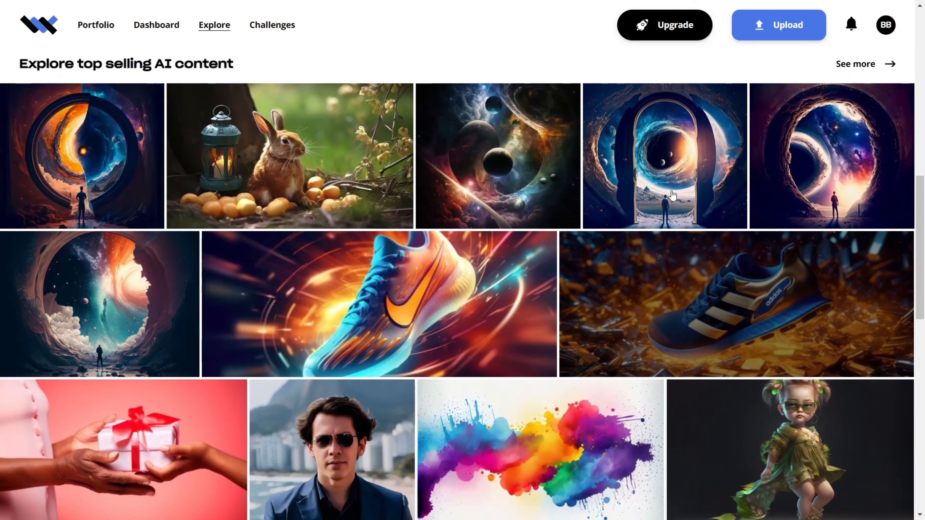
scroll("down", 3)
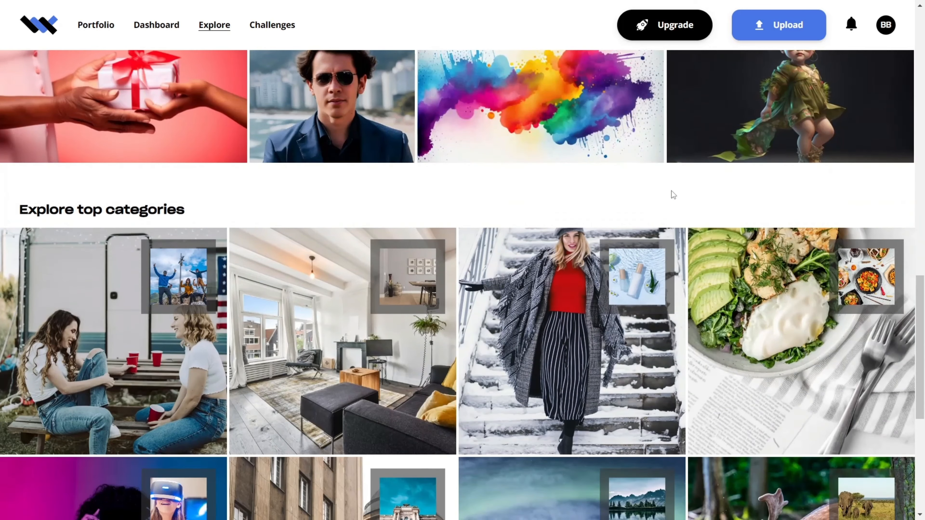
scroll("down", 3)
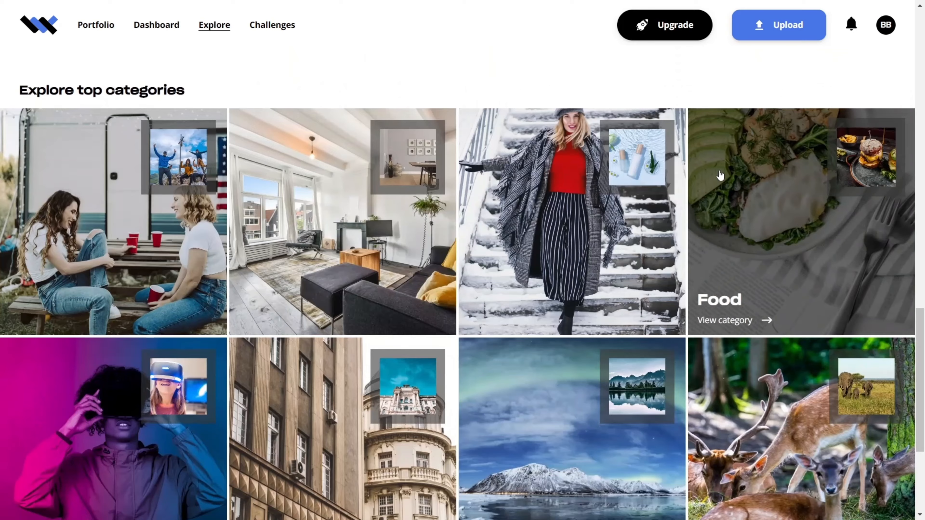
scroll("down", 3)
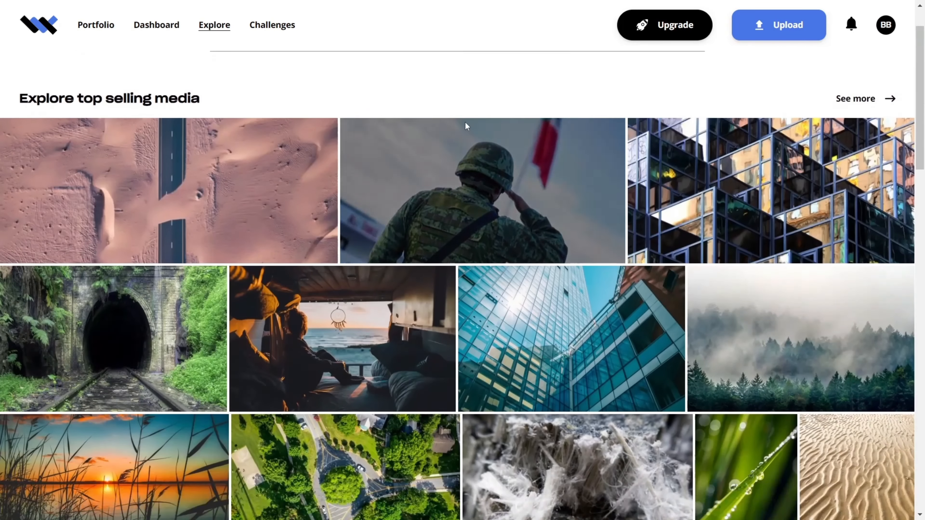
Browse the Creative challenges page listing the two active and the ended challenges
left_click(271, 24)
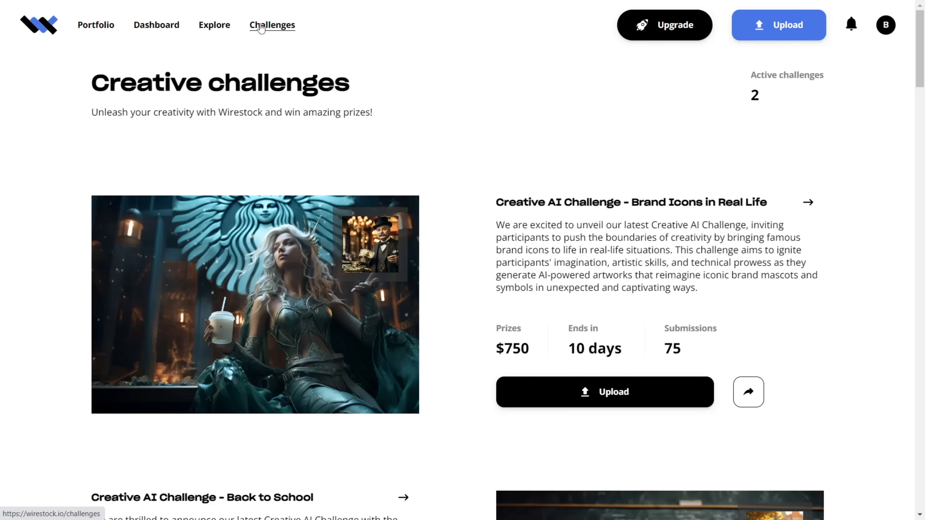
scroll("down", 3)
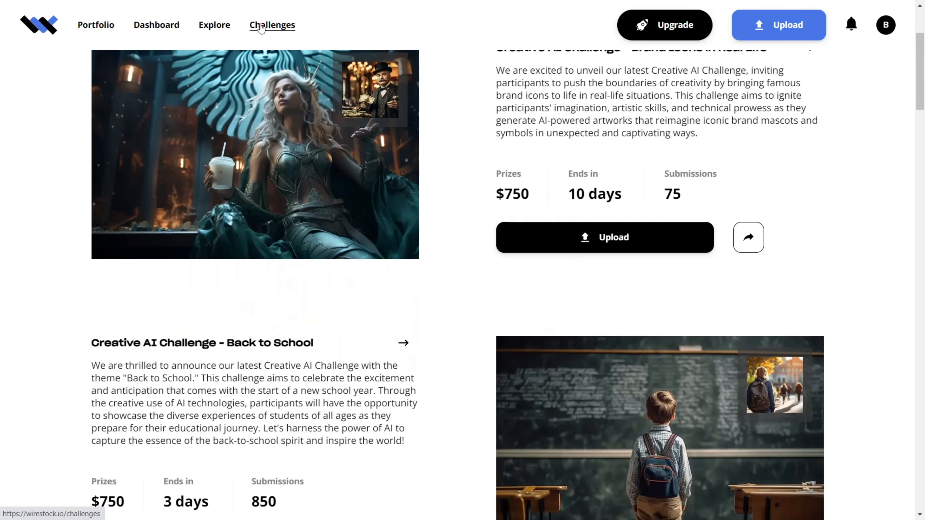
scroll("down", 3)
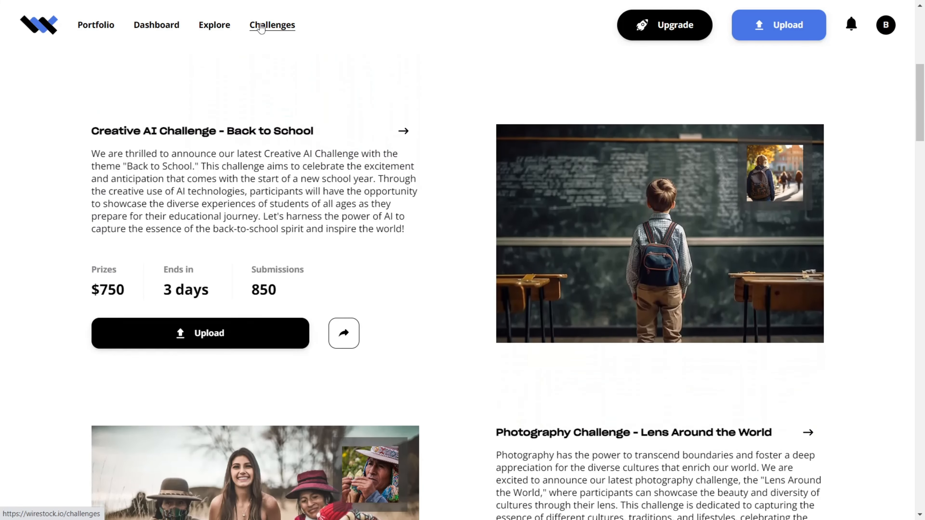
scroll("down", 3)
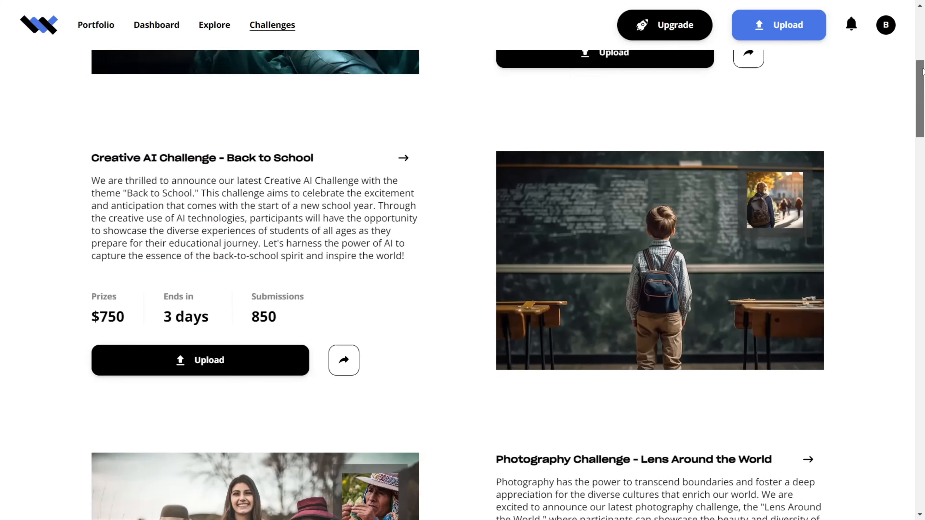
scroll("up", 3)
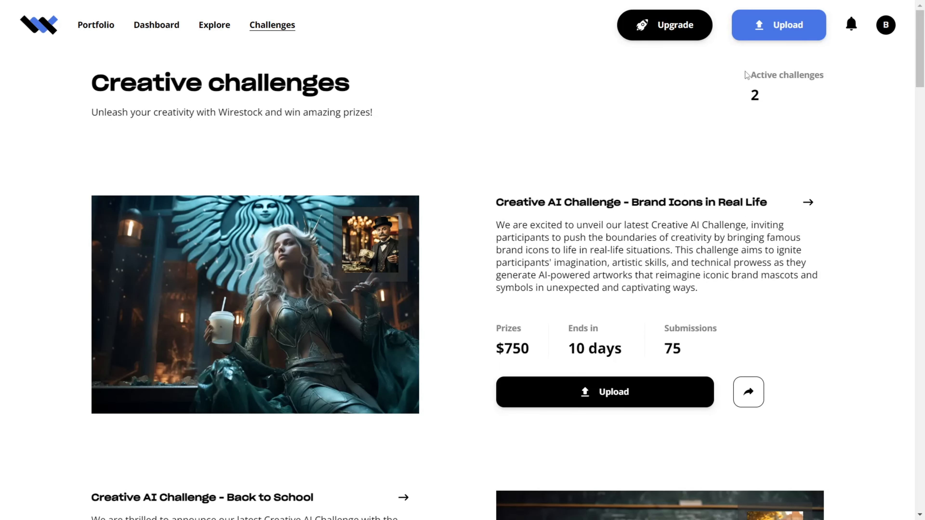
mouse_move(821, 112)
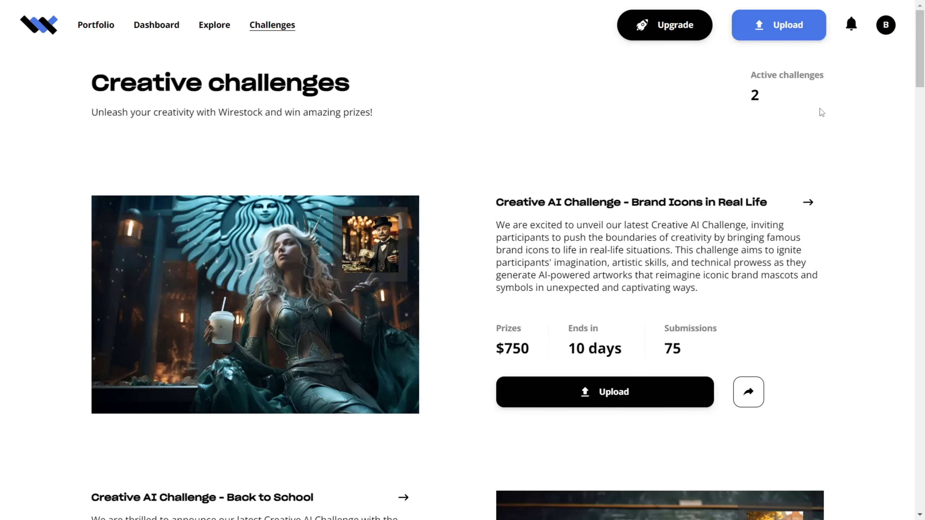
Look into one challenge's details and scroll through its entries
double_click(524, 202)
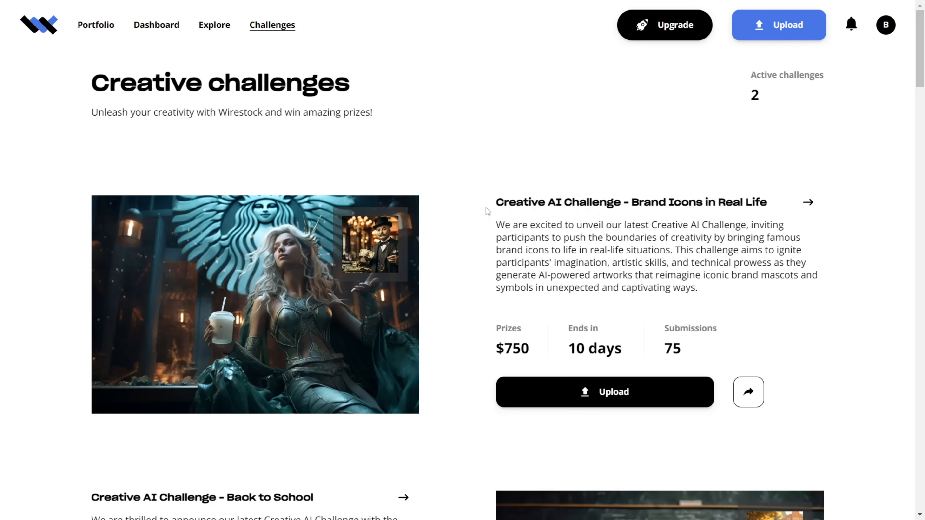
scroll("down", 3)
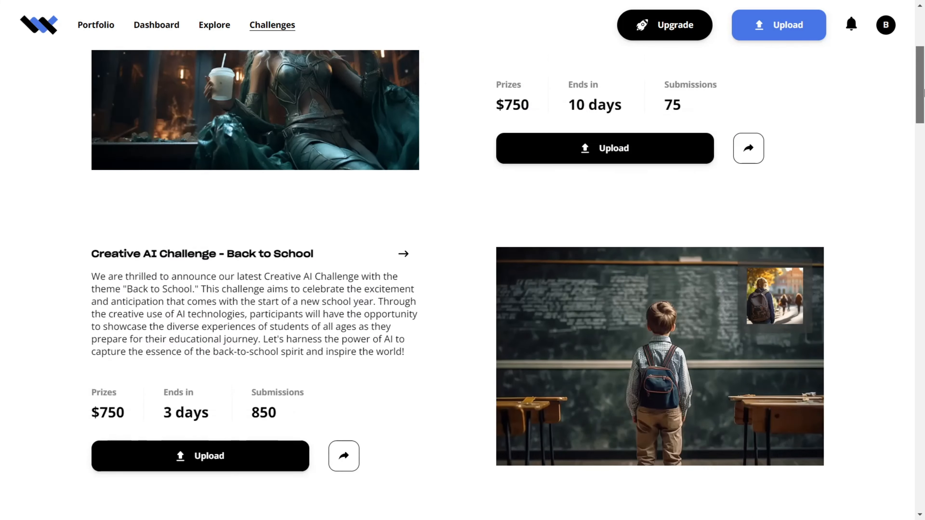
scroll("down", 3)
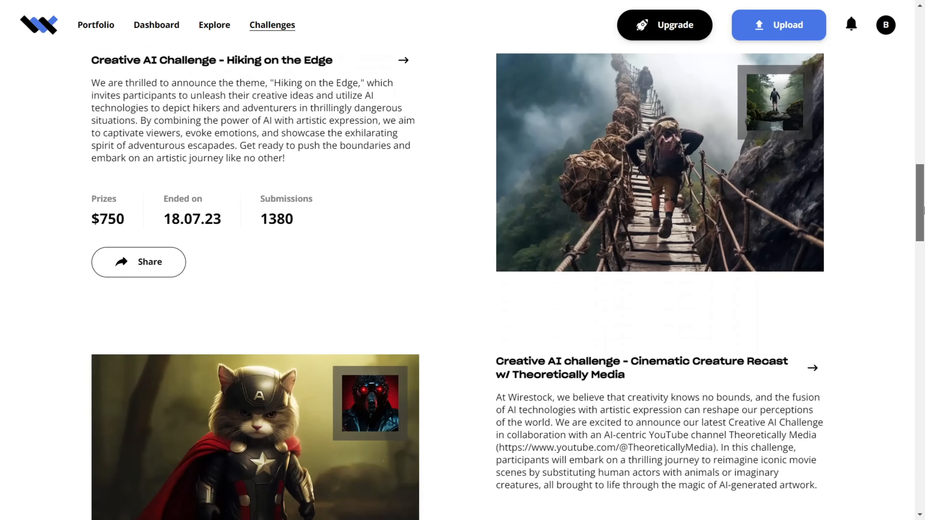
scroll("down", 3)
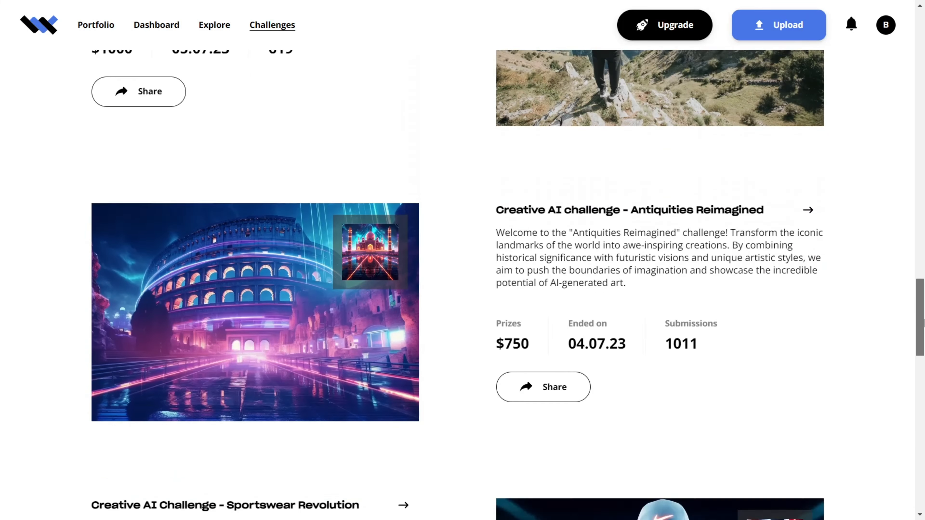
scroll("down", 3)
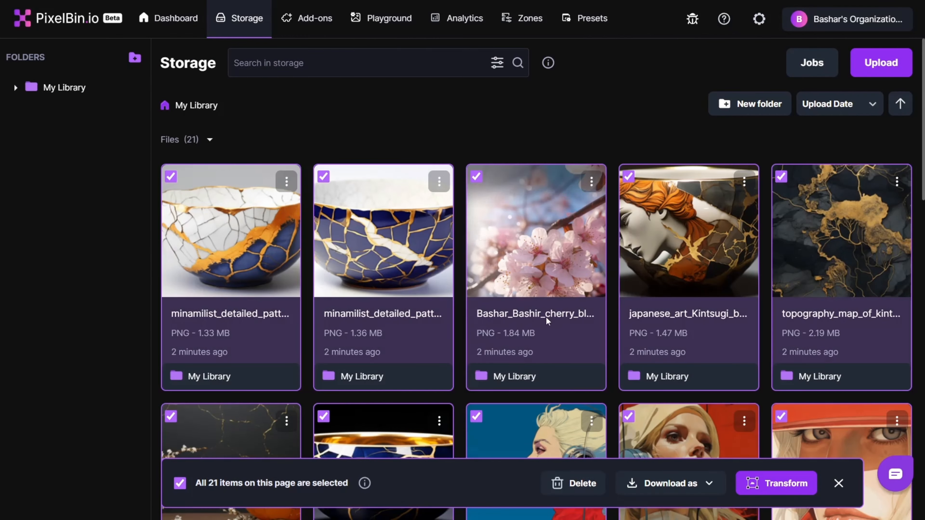
Apply a 2x Upscale transform to all 21 selected images and export them via Save to folder
left_click(775, 483)
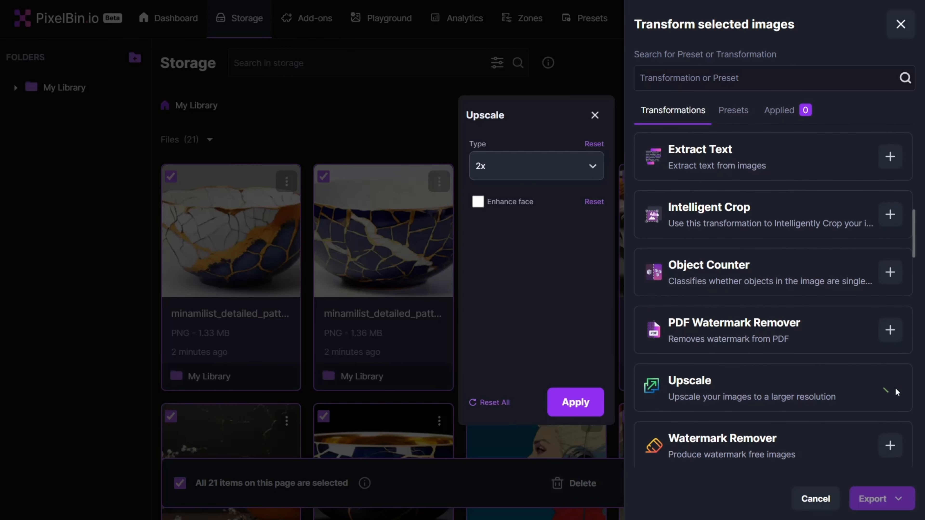
left_click(880, 499)
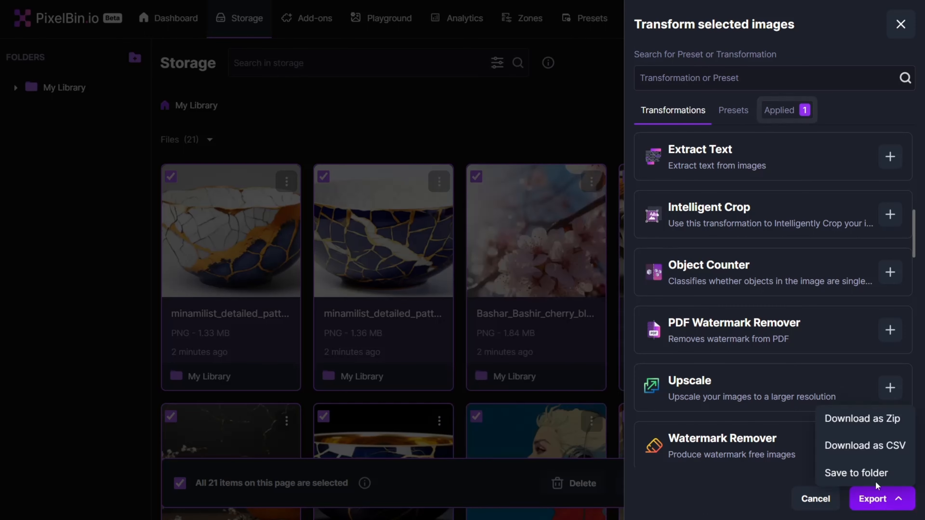
left_click(861, 419)
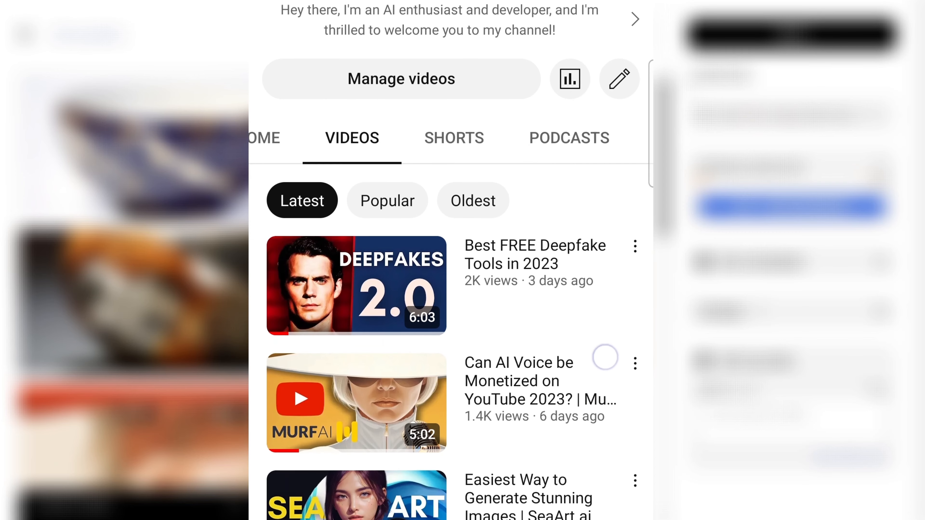
scroll("down", 3)
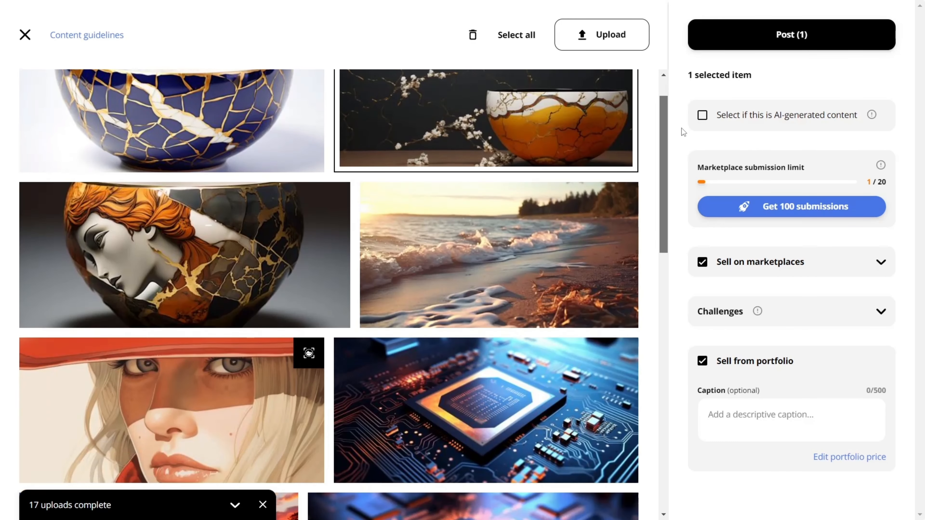
Scroll through the Wirestock upload screen's 17 completed uploads
scroll("down", 3)
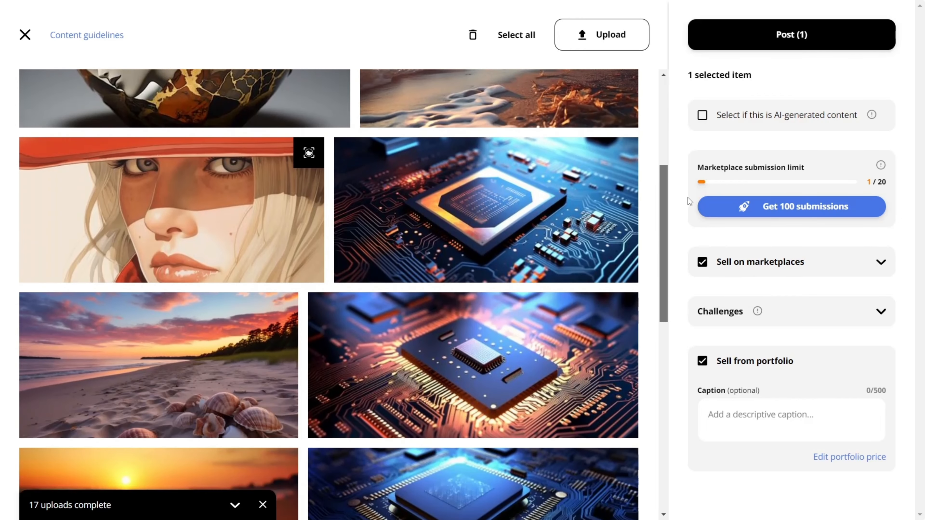
scroll("down", 3)
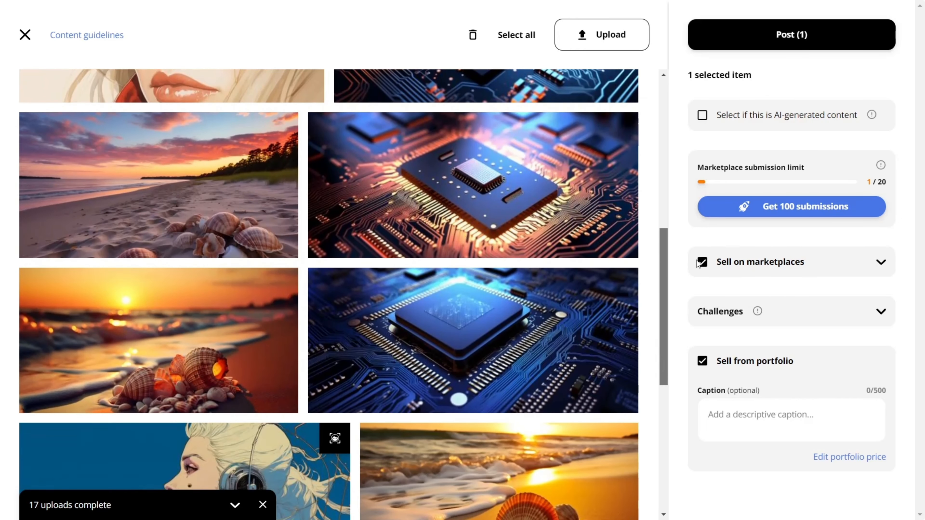
scroll("down", 3)
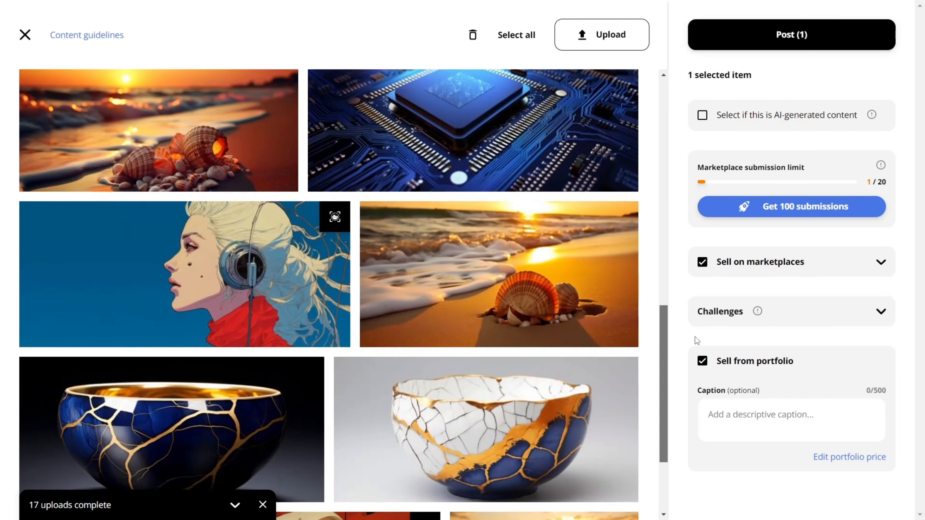
scroll("down", 3)
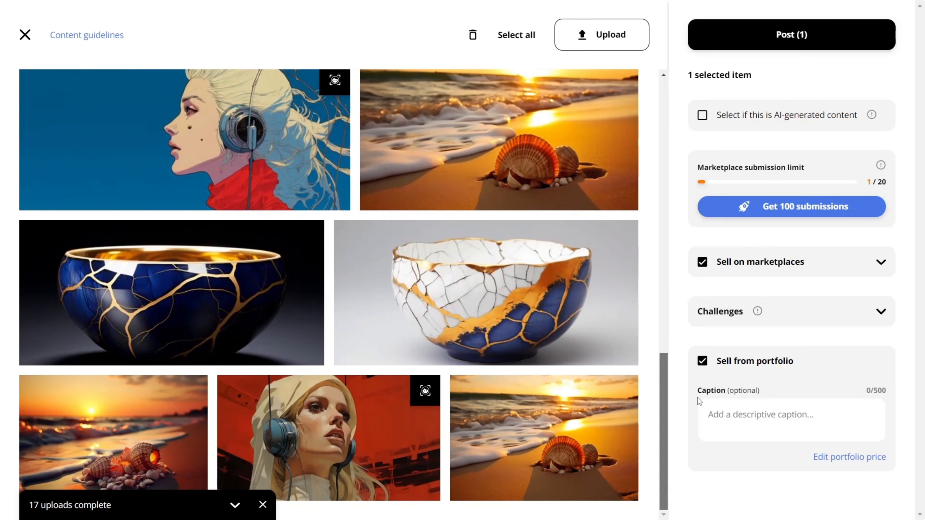